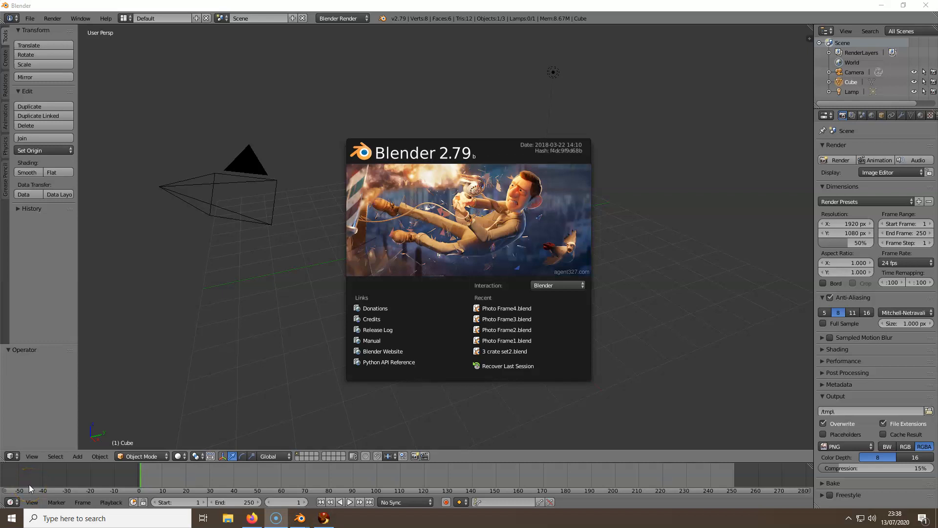
mouse_move(34, 488)
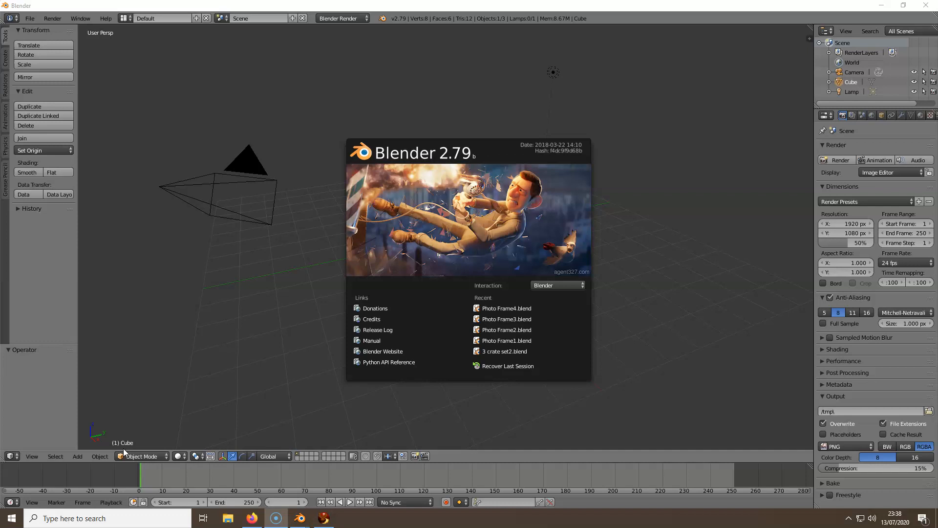
mouse_move(129, 445)
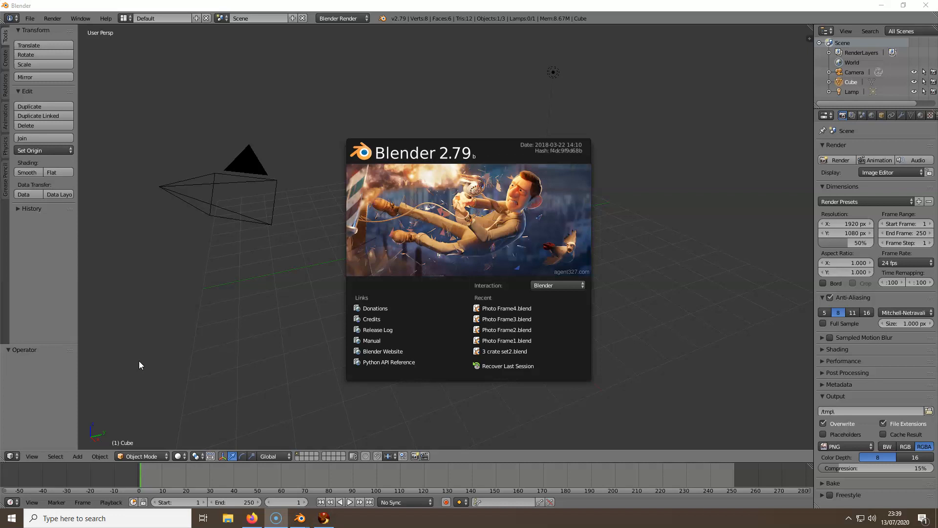
mouse_move(140, 367)
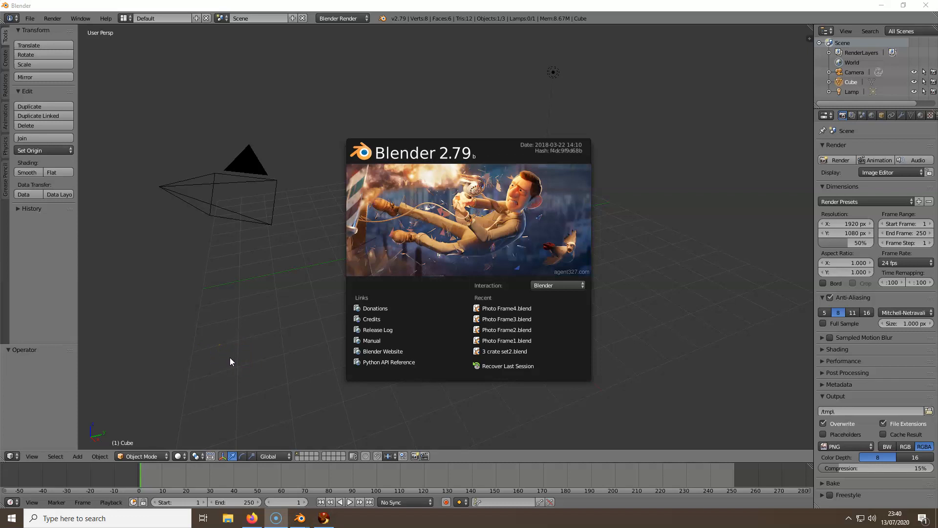
mouse_move(689, 191)
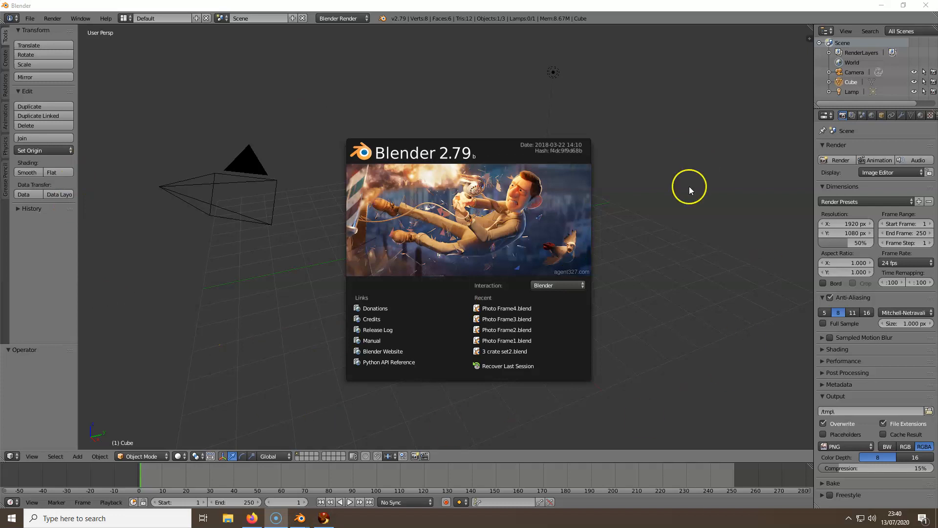
mouse_move(187, 310)
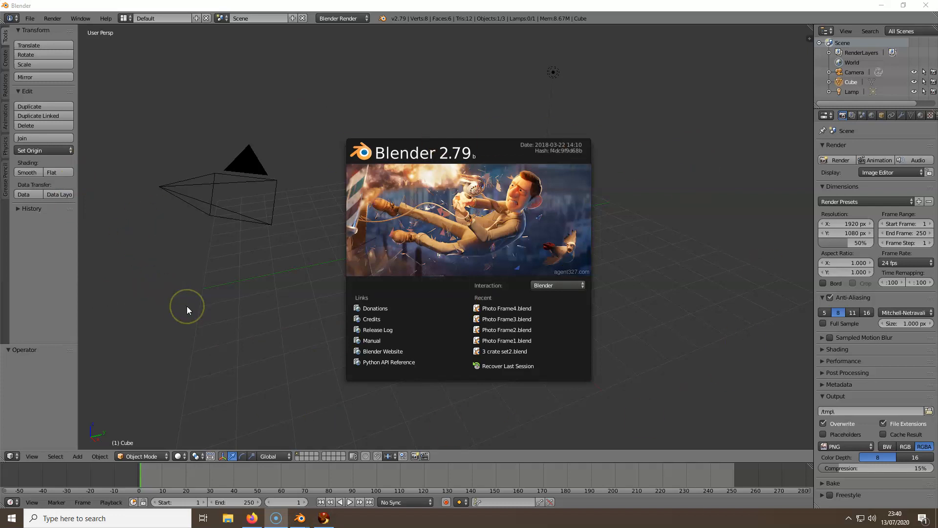
mouse_move(637, 132)
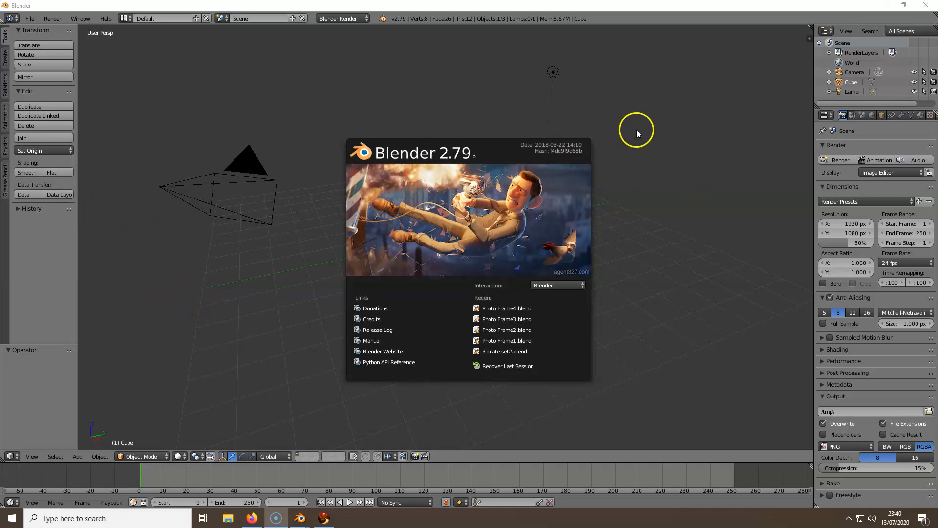
mouse_move(228, 94)
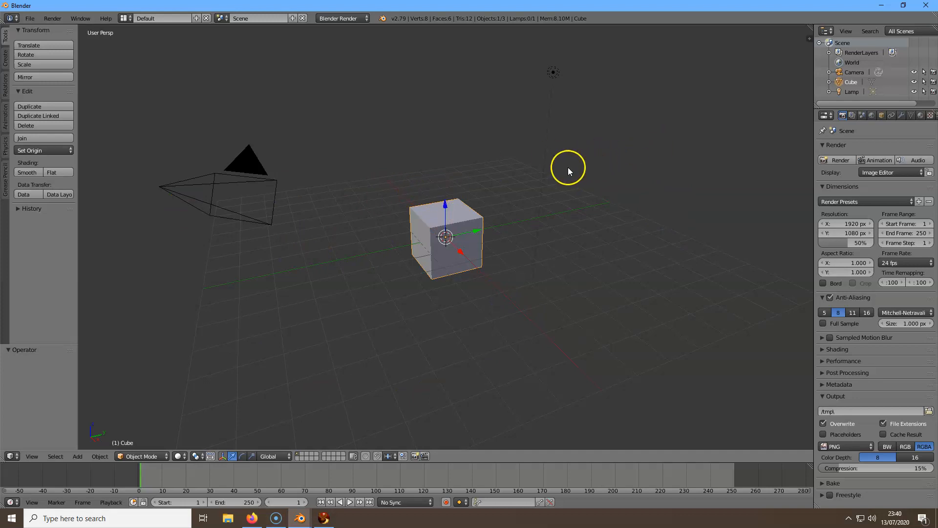
mouse_move(424, 186)
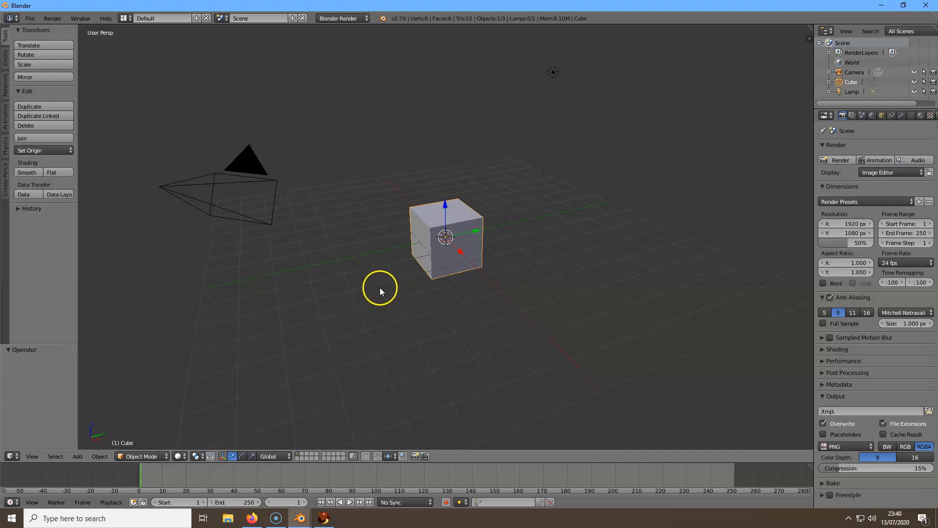
mouse_move(340, 288)
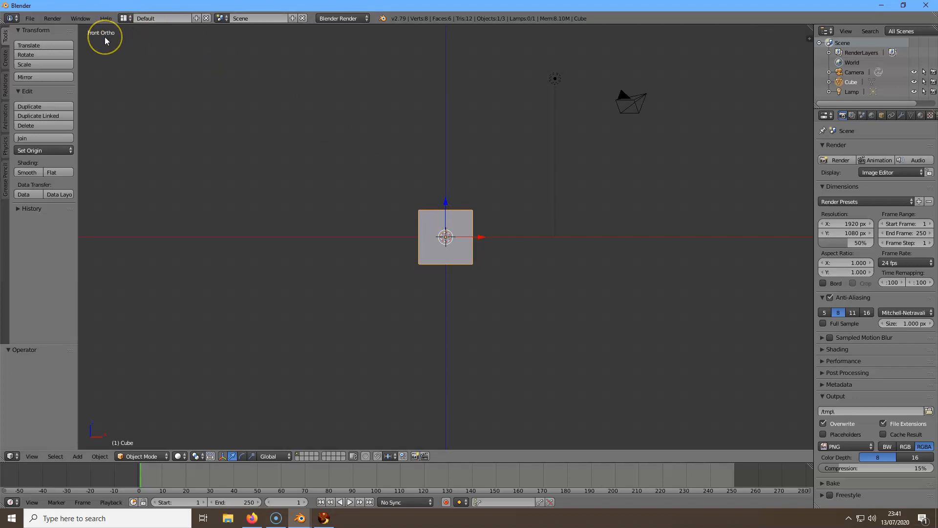
mouse_move(269, 129)
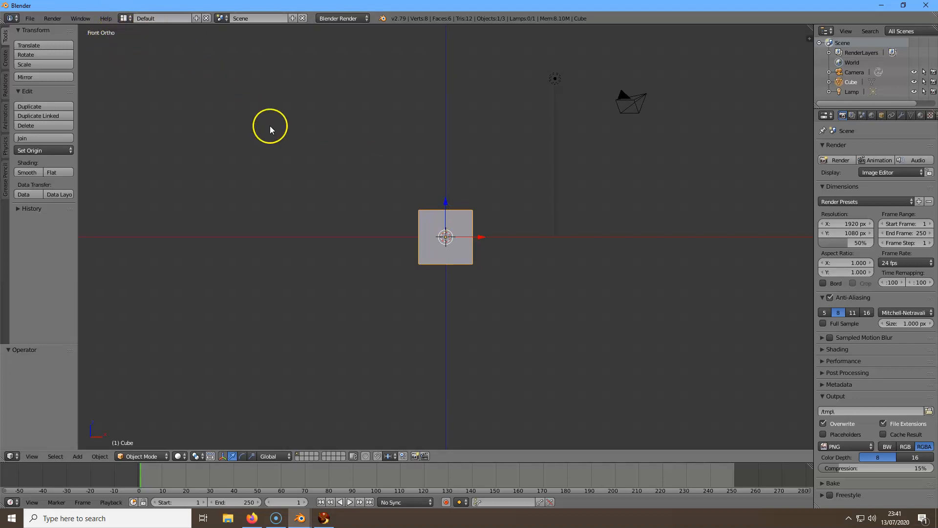
mouse_move(220, 209)
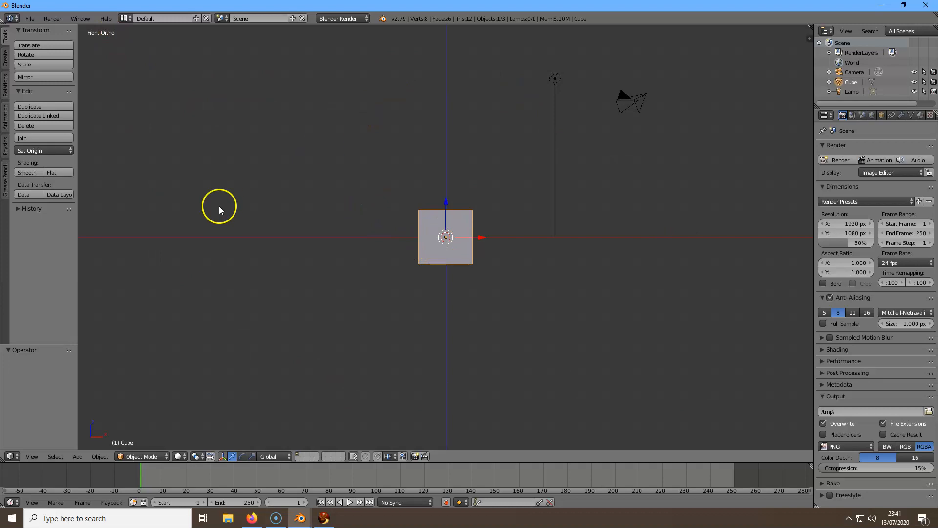
mouse_move(475, 306)
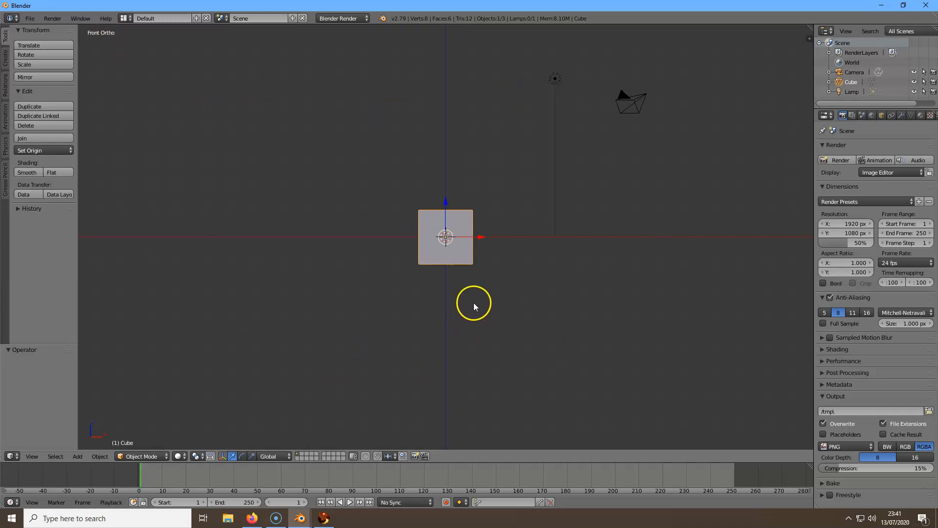
mouse_move(433, 287)
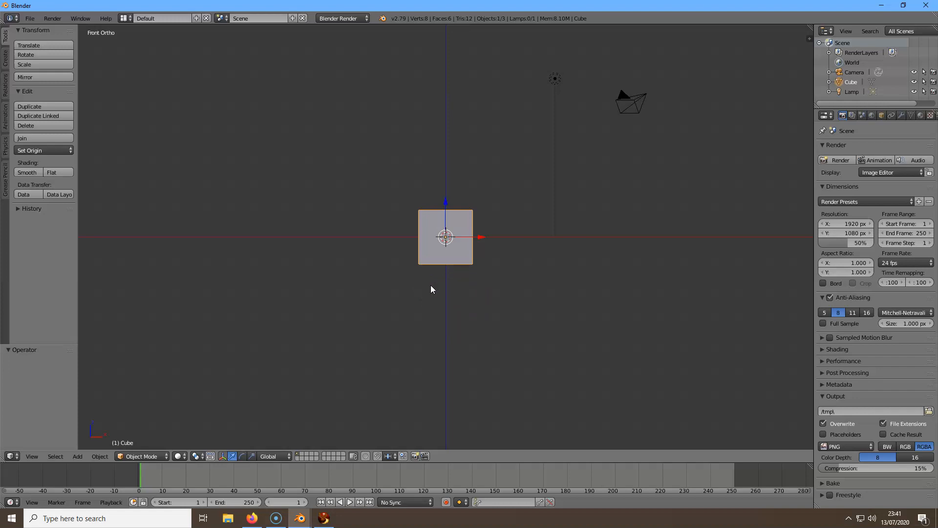
mouse_move(428, 292)
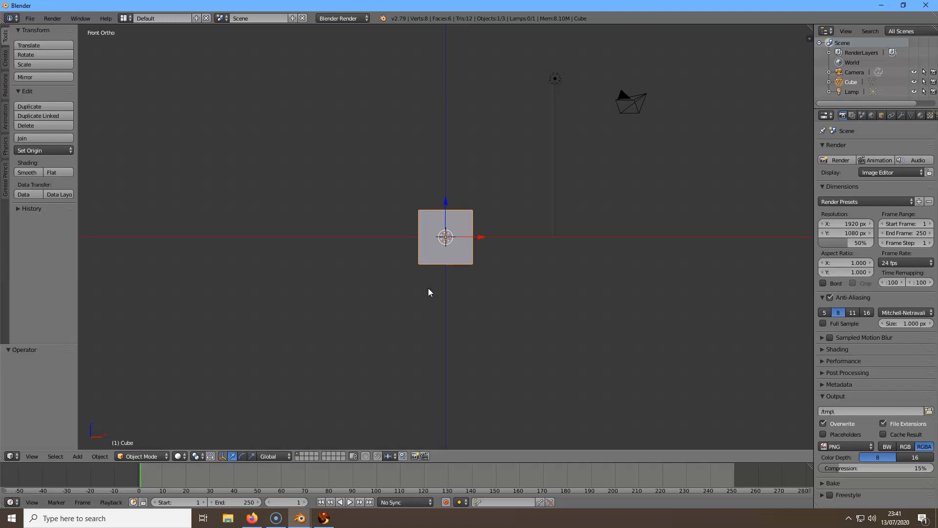
mouse_move(420, 294)
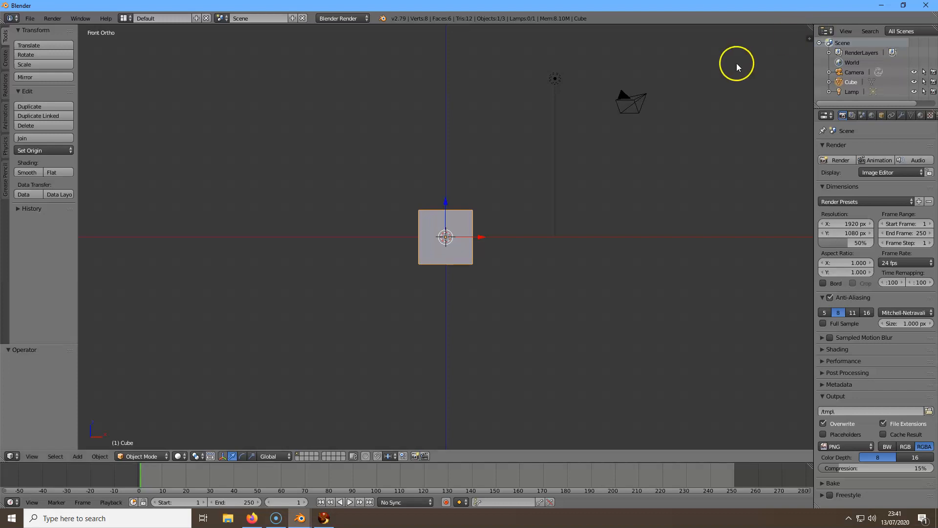
mouse_move(812, 27)
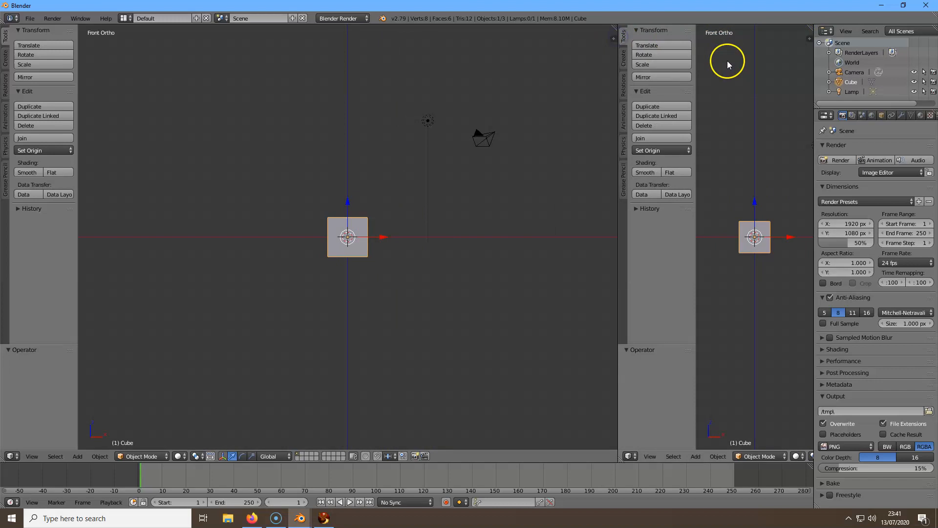
mouse_move(692, 36)
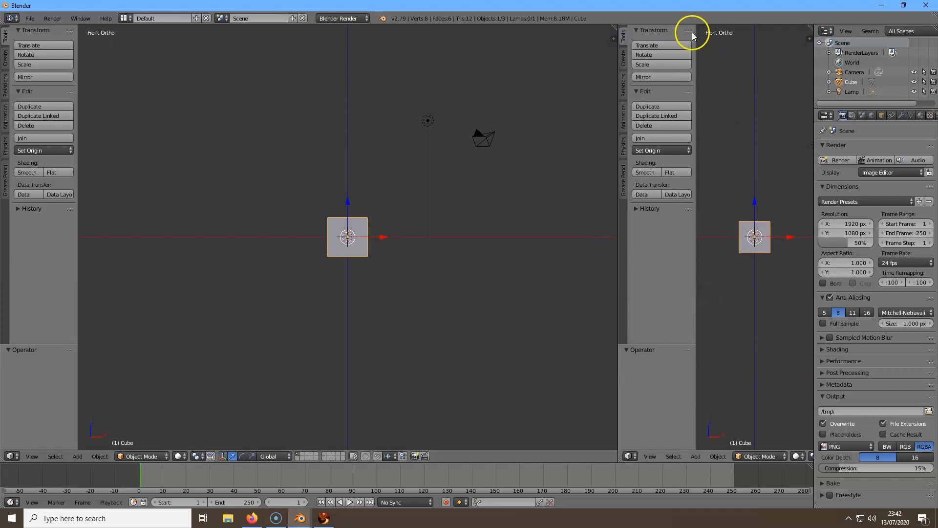
mouse_move(657, 293)
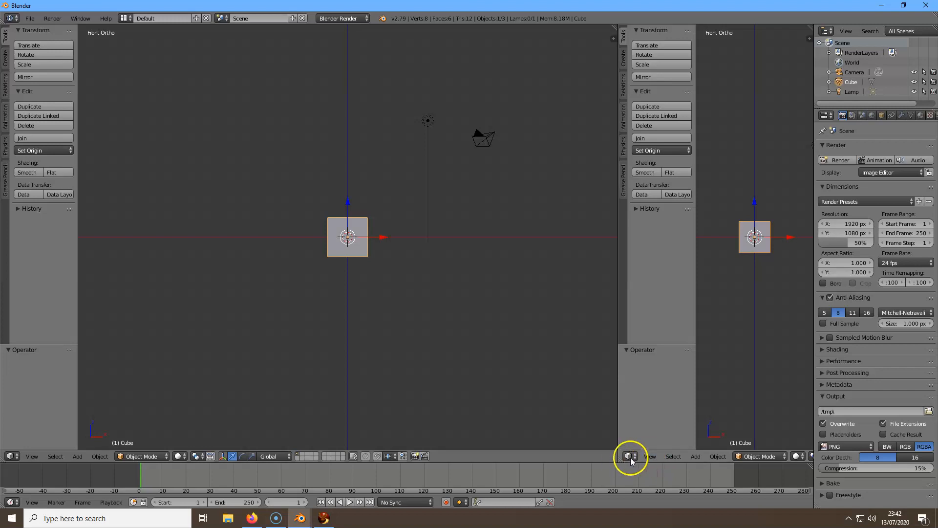
Switch the new pane's editor type to UV/Image Editor beside the front view.
click(630, 456)
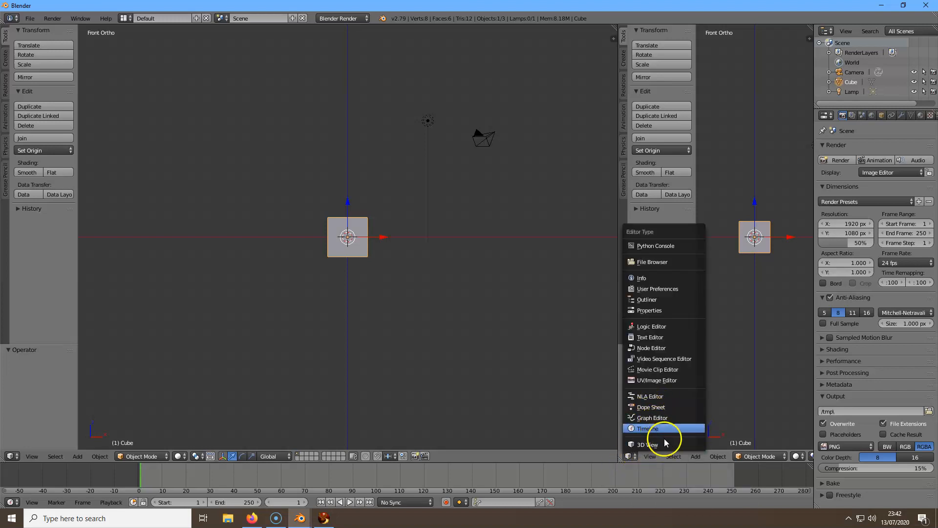
mouse_move(657, 380)
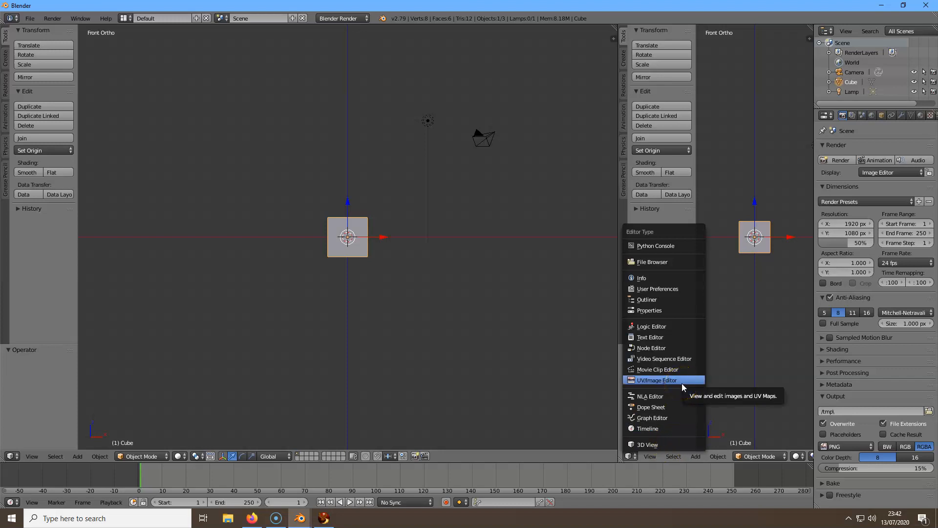
click(657, 380)
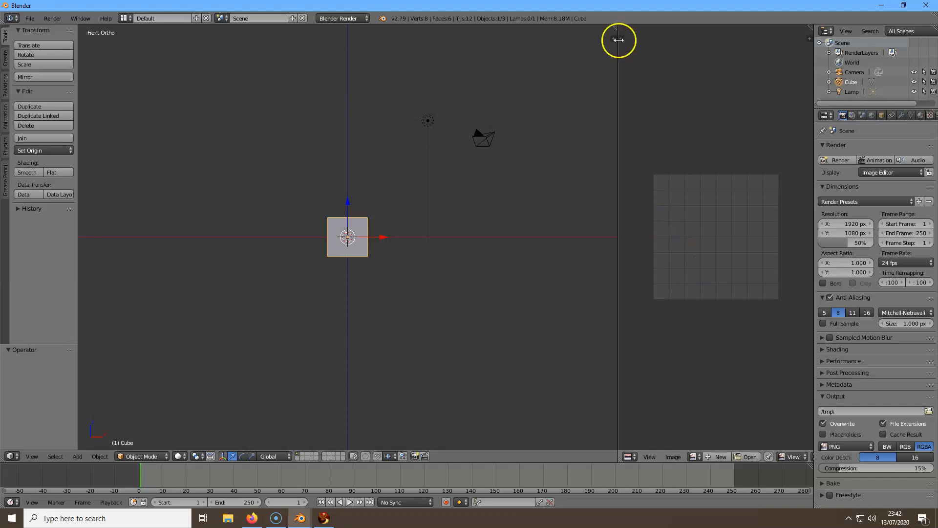
mouse_move(614, 56)
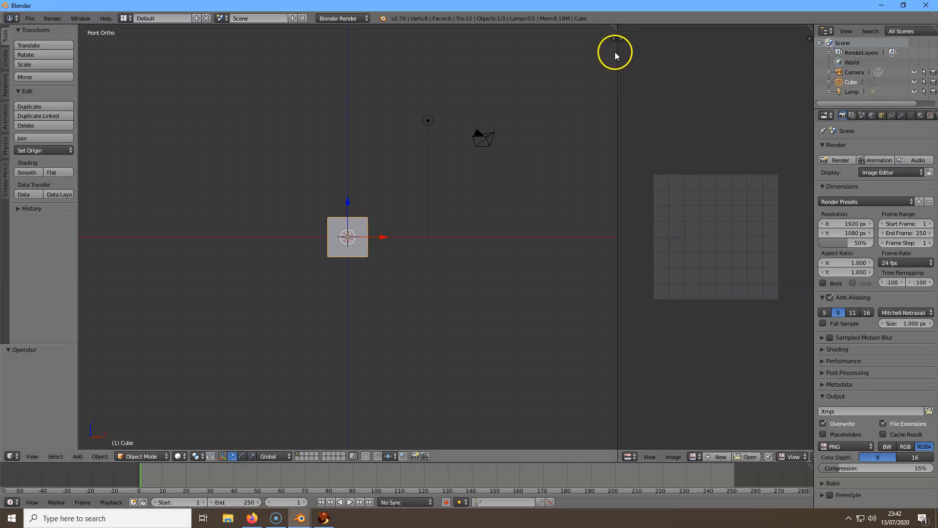
mouse_move(620, 59)
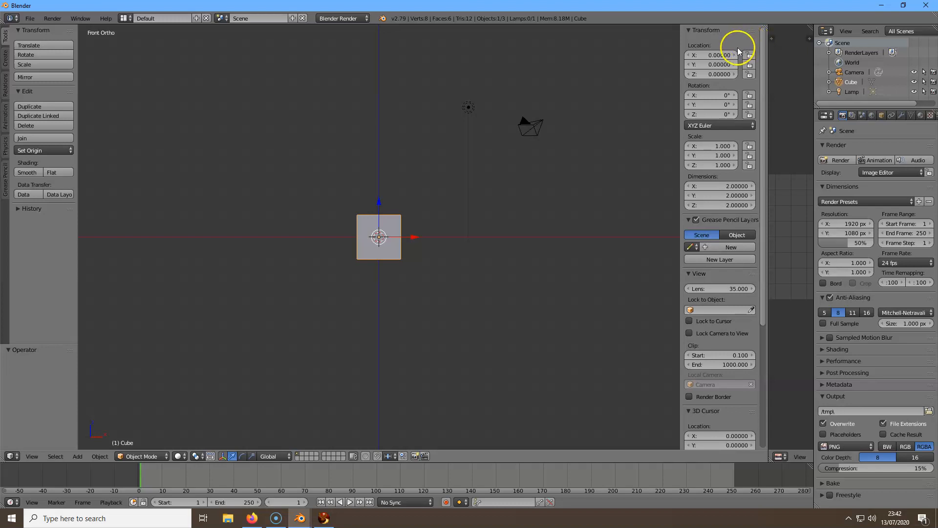
mouse_move(674, 164)
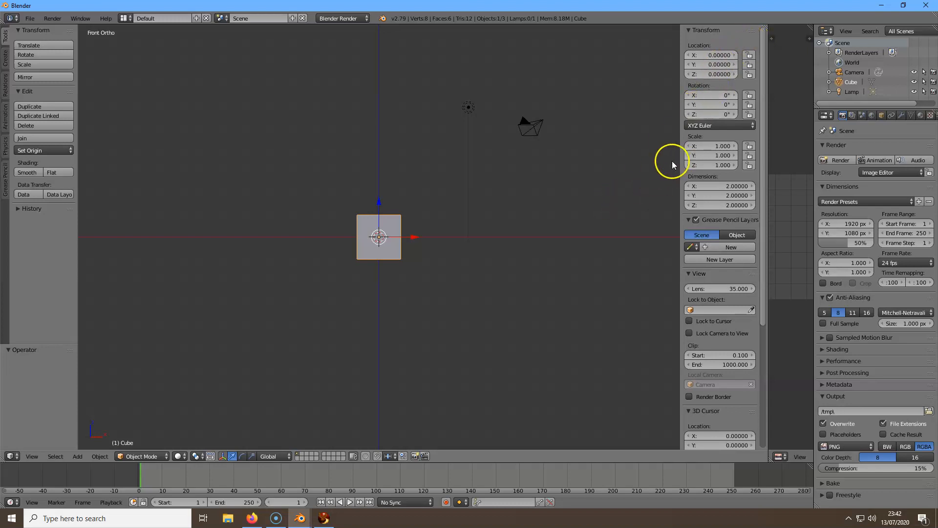
mouse_move(641, 161)
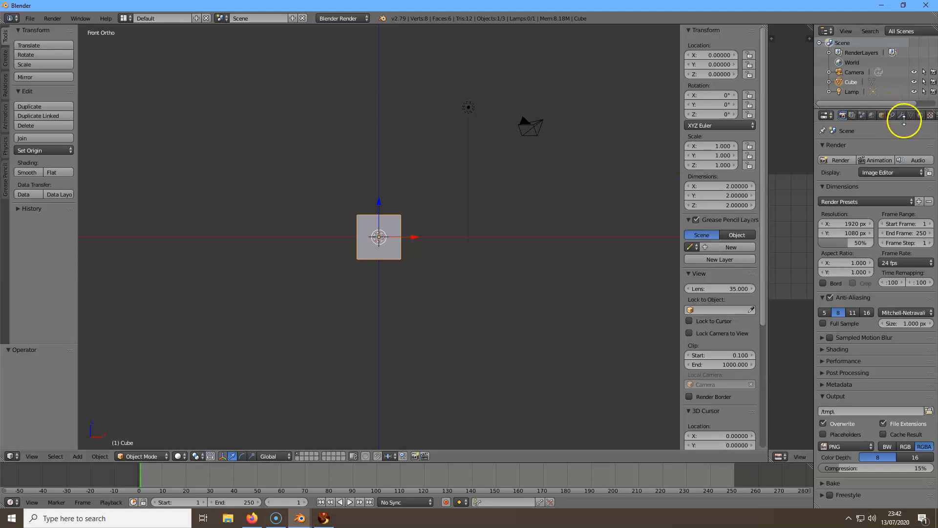
mouse_move(924, 116)
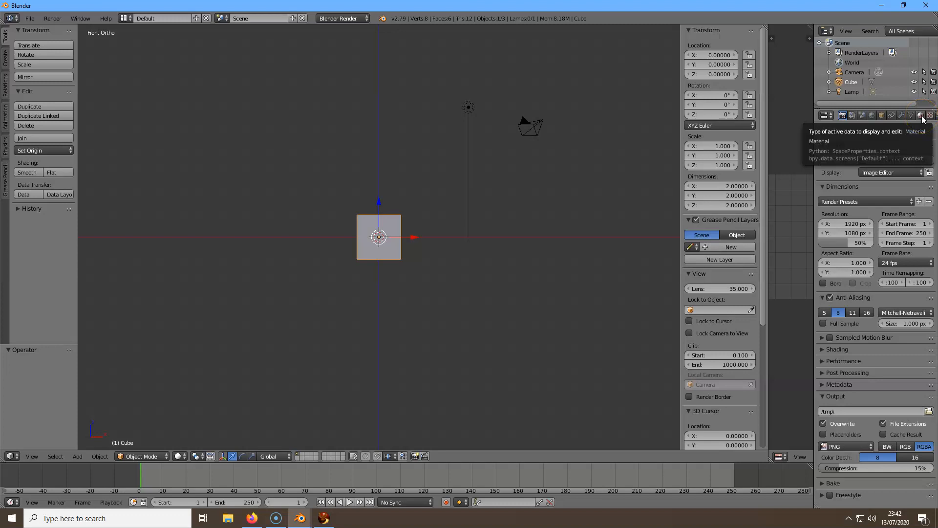
Show the cube's default material and collapse its Preview, Diffuse, Specular, Transparency and Options panels.
click(920, 116)
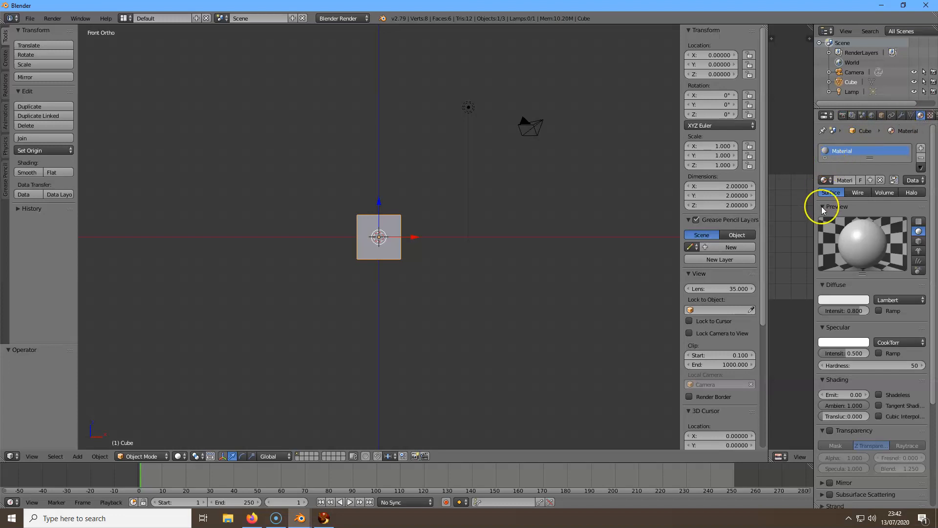
click(822, 206)
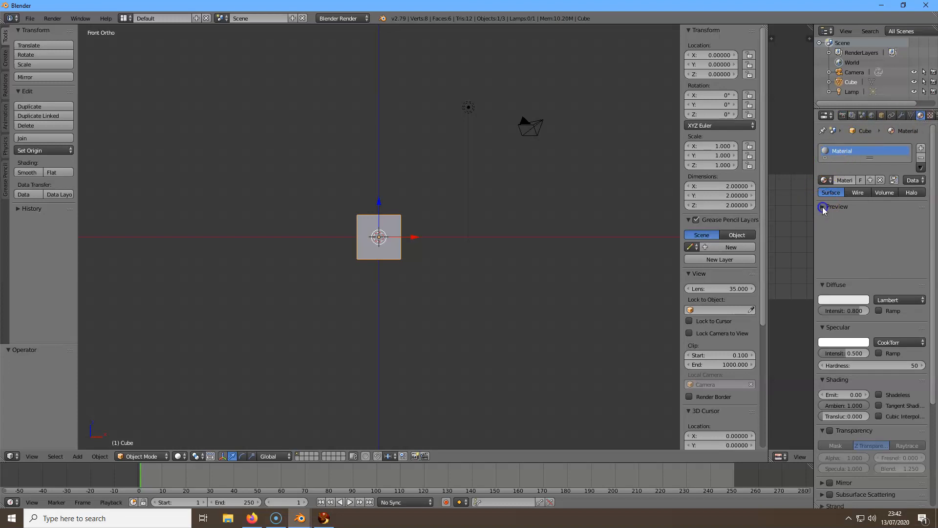
click(824, 206)
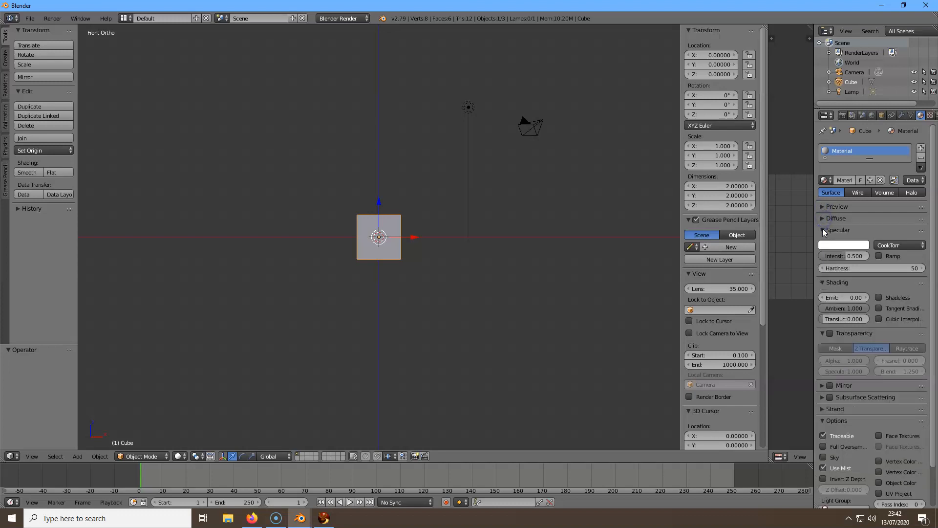
click(822, 229)
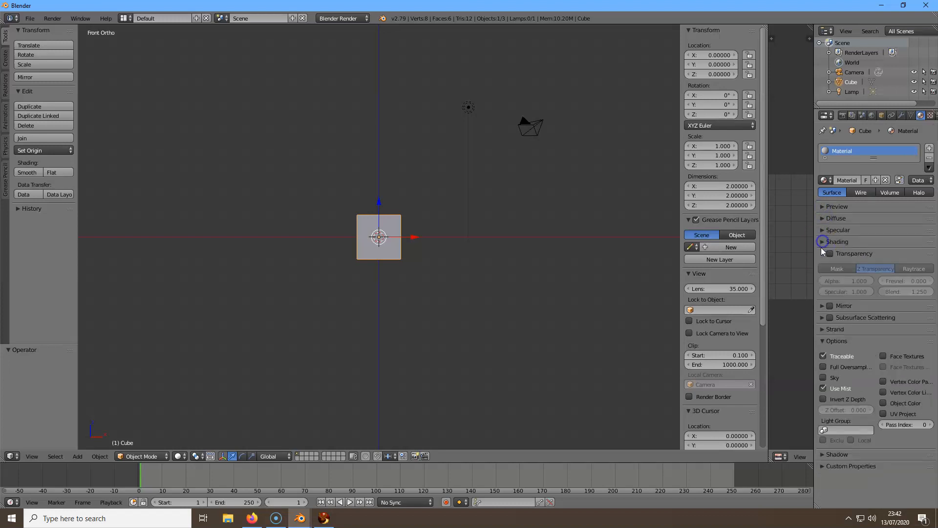
click(823, 252)
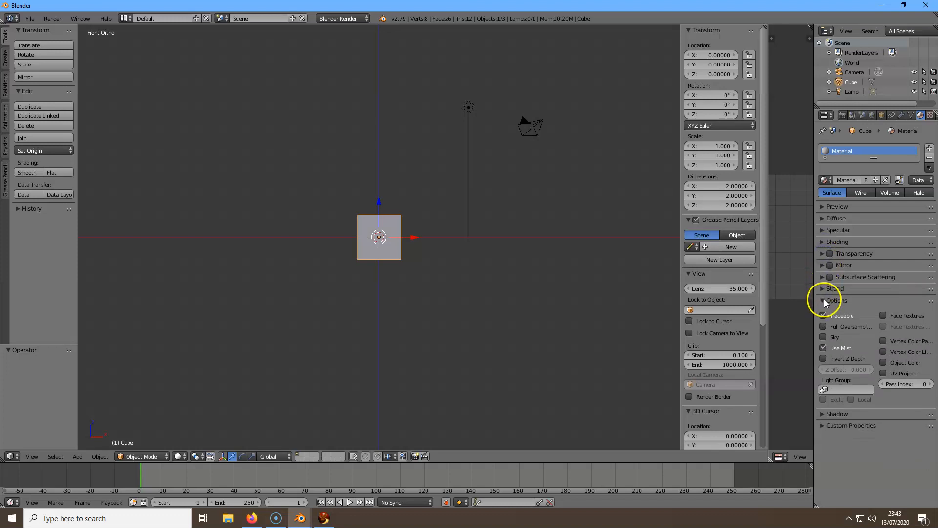
click(836, 300)
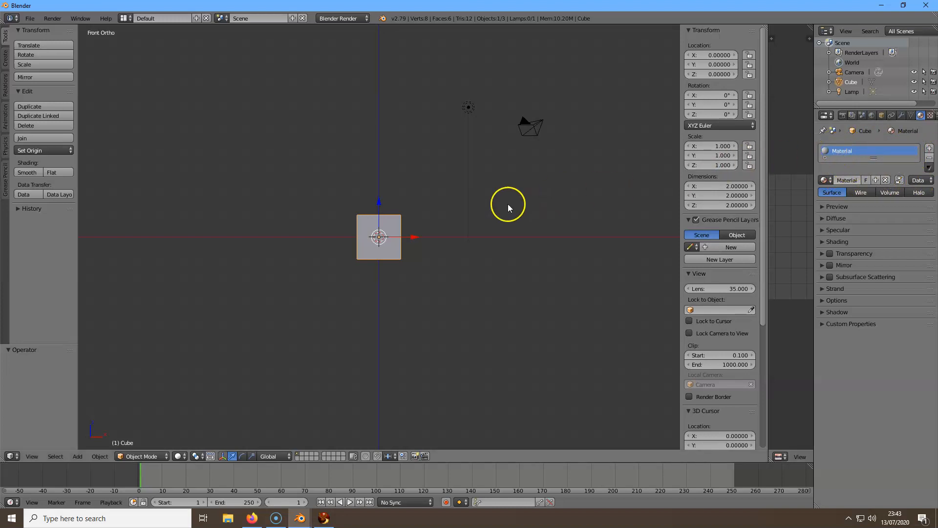
mouse_move(461, 225)
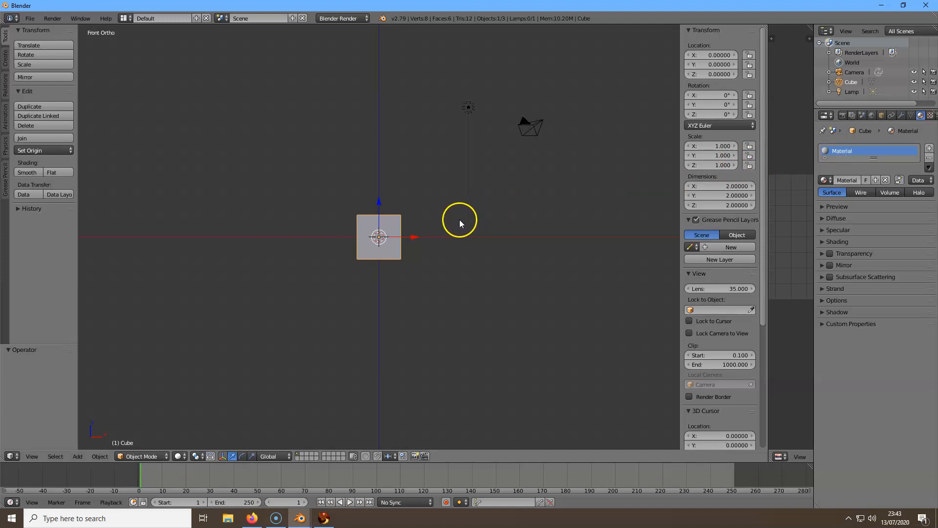
mouse_move(450, 196)
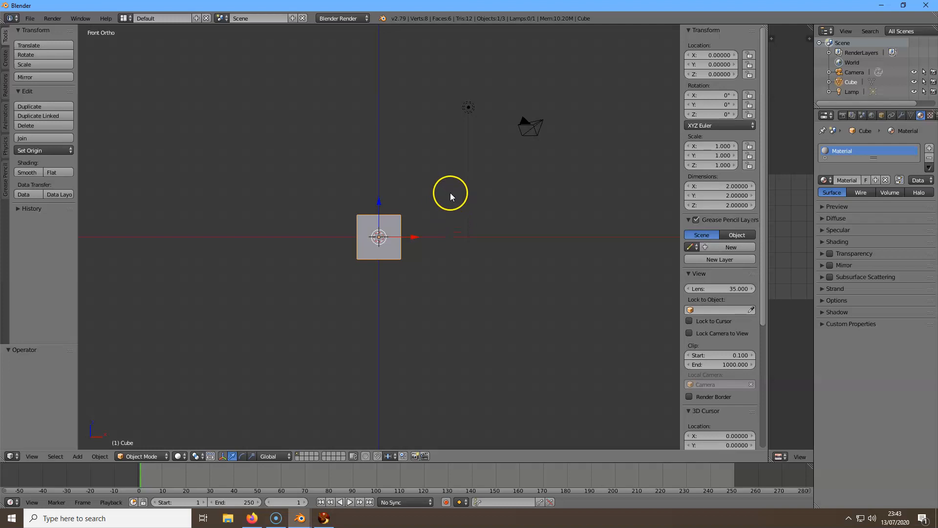
mouse_move(434, 183)
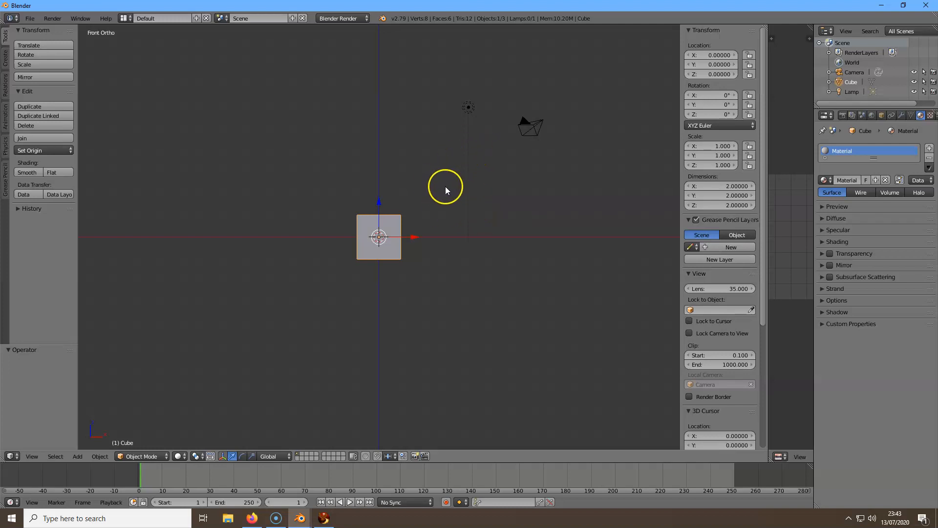
mouse_move(441, 199)
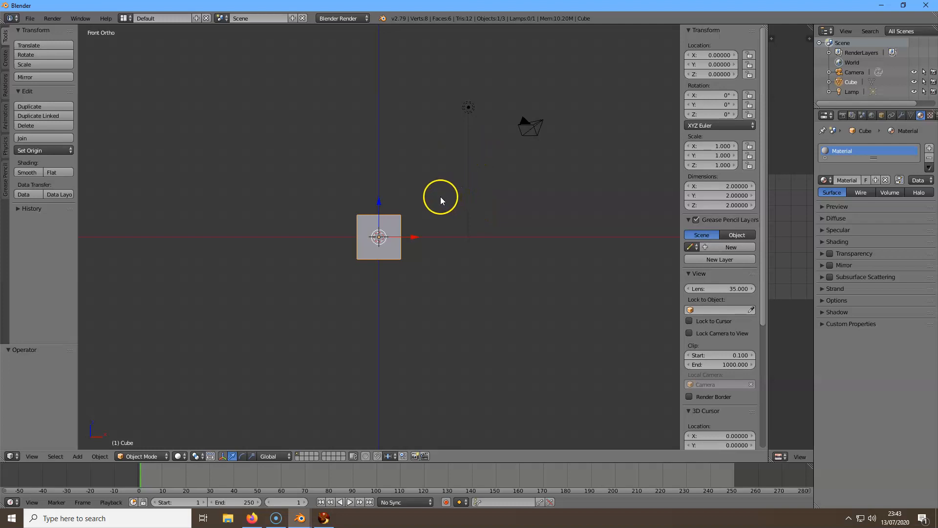
mouse_move(456, 182)
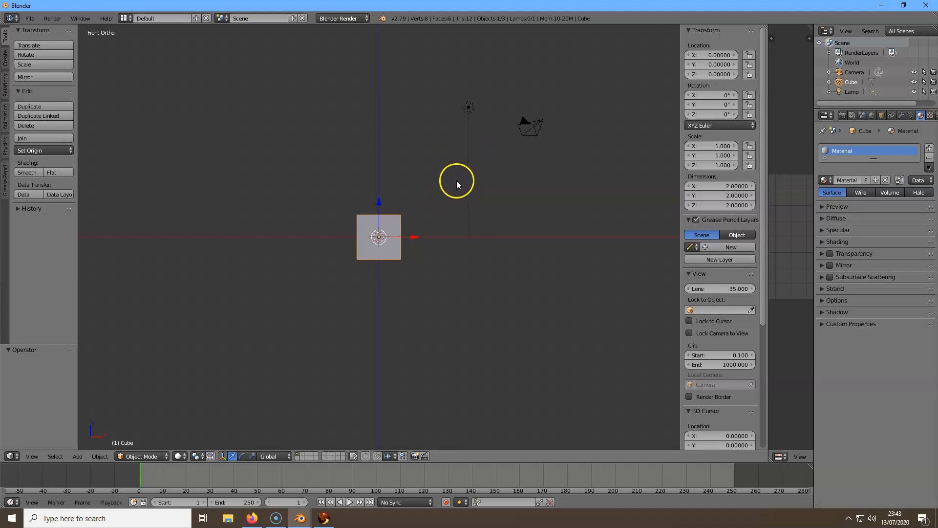
Orbit out of Front Ortho and zoom in so the cube's top and side faces show.
drag(457, 183, 448, 212)
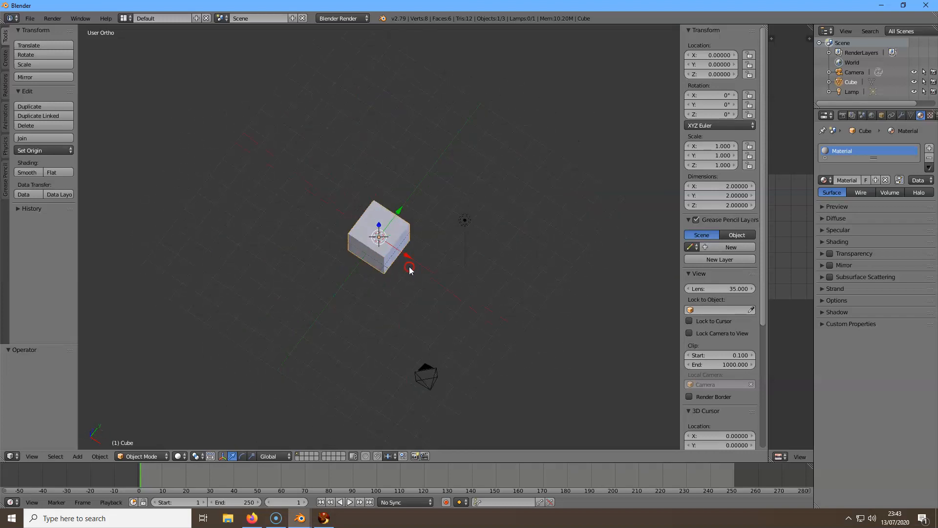
drag(409, 270, 249, 167)
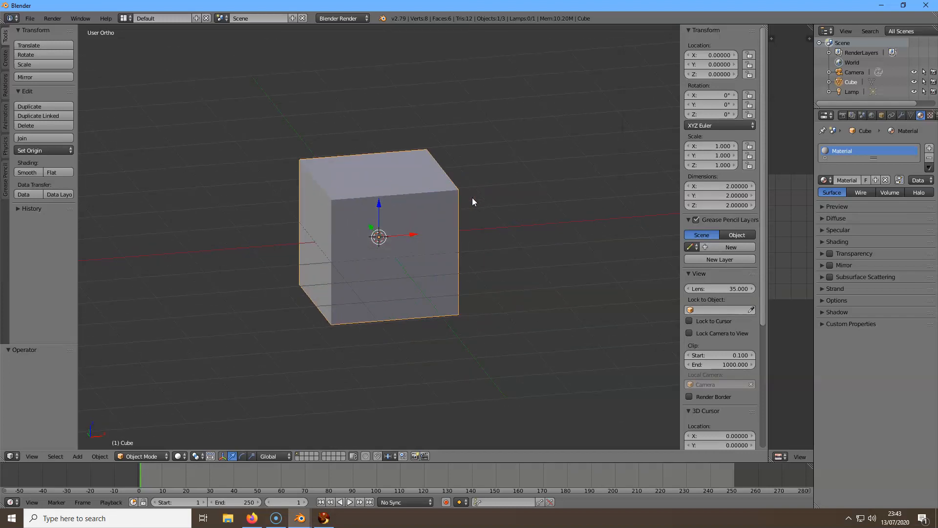
mouse_move(380, 183)
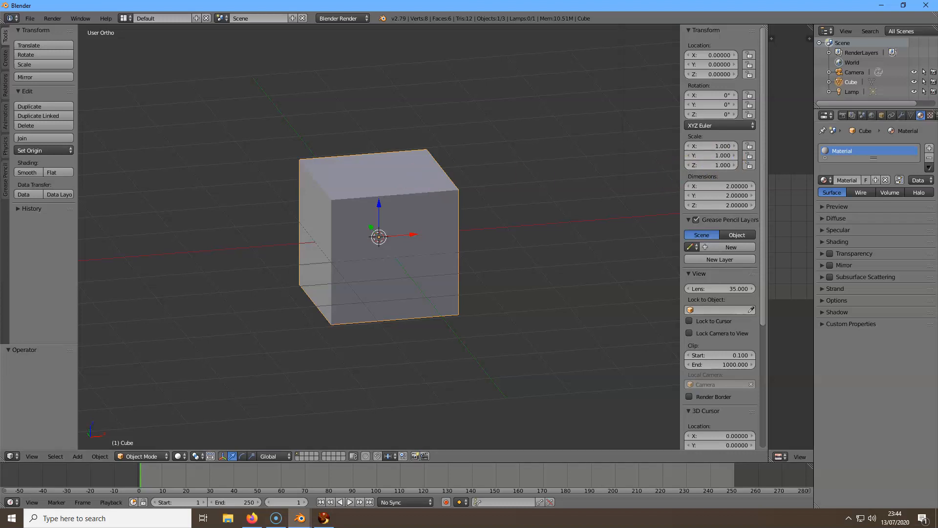
mouse_move(843, 151)
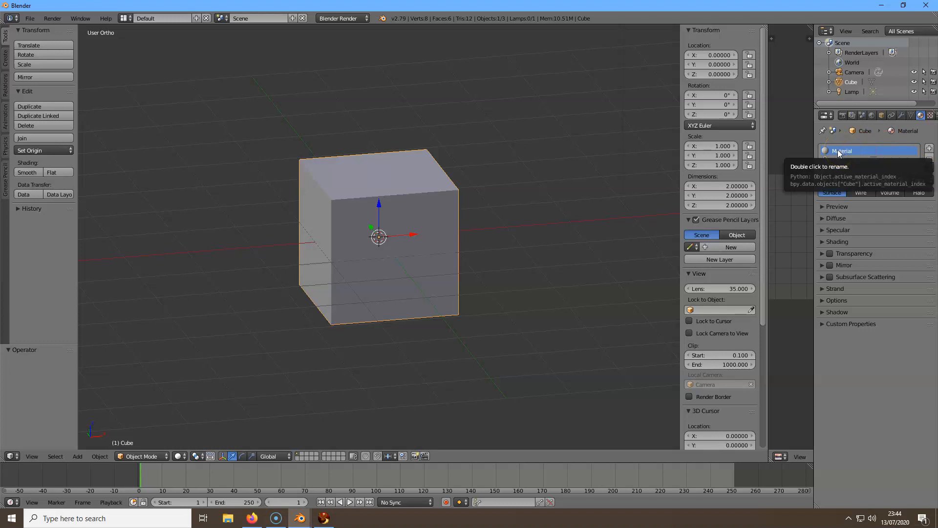
click(844, 150)
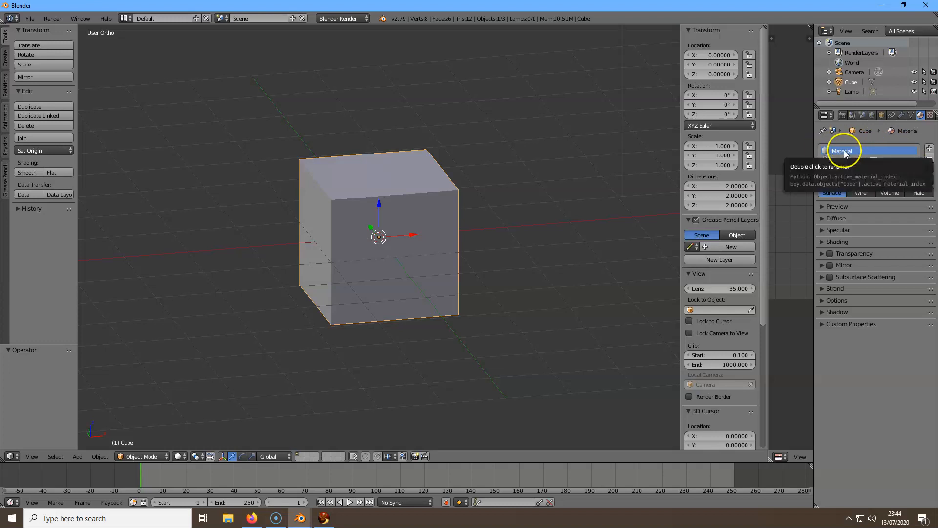
mouse_move(928, 161)
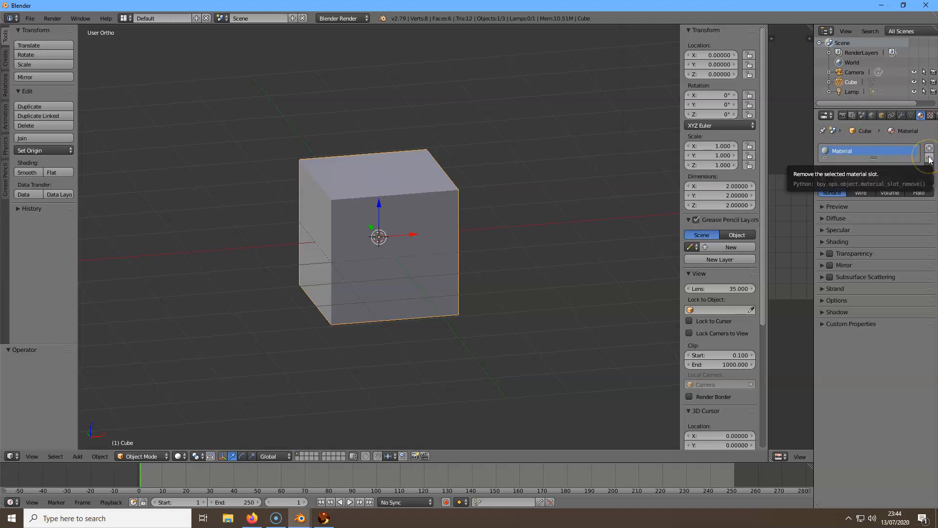
click(929, 159)
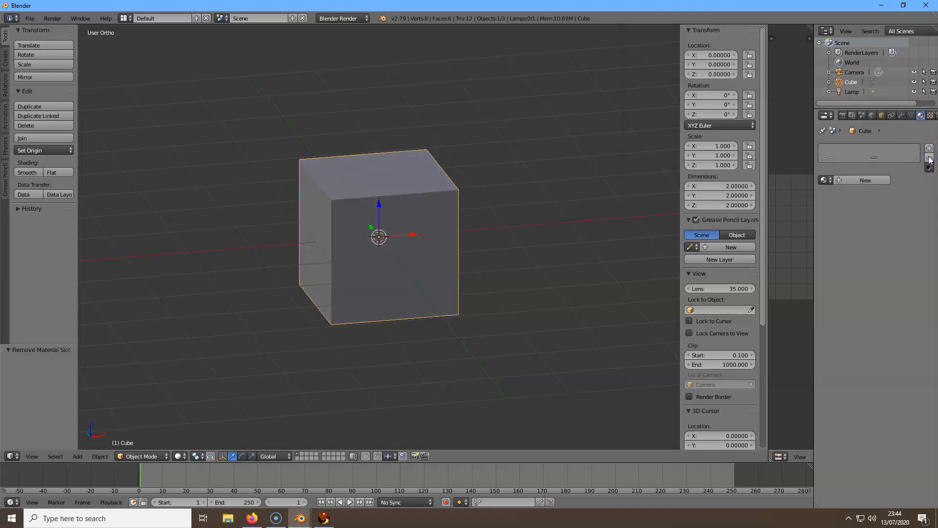
mouse_move(930, 149)
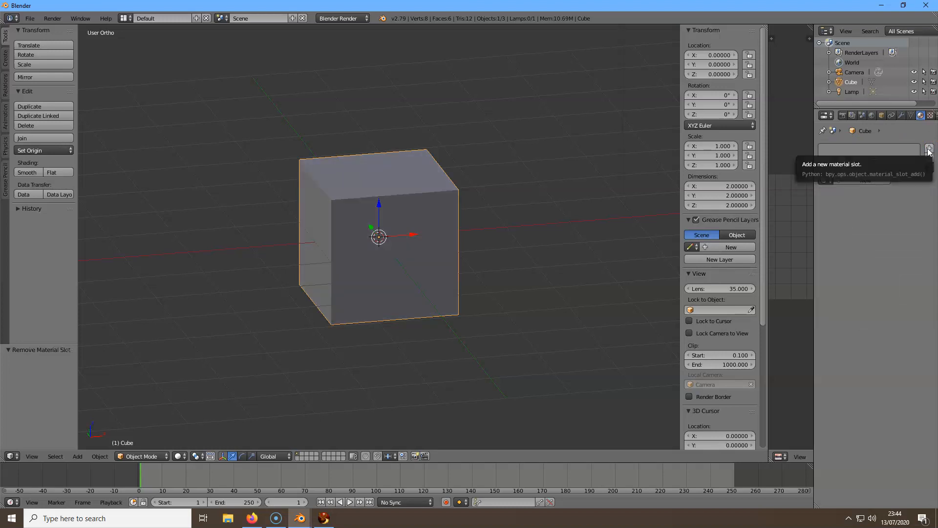
click(929, 148)
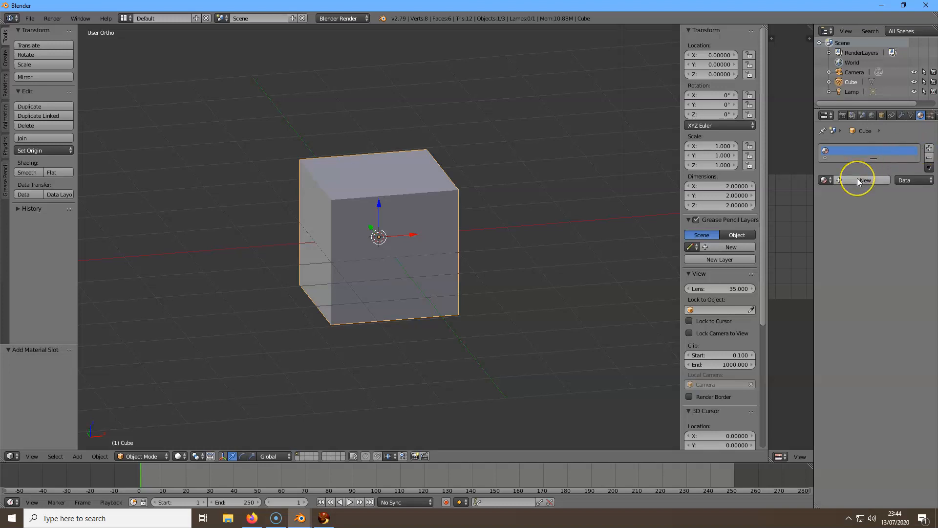
click(862, 180)
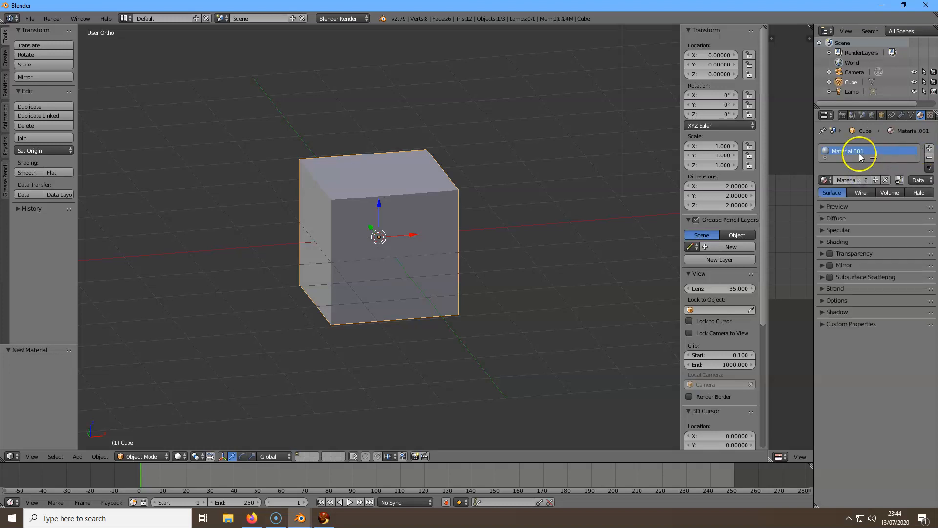
double_click(847, 180)
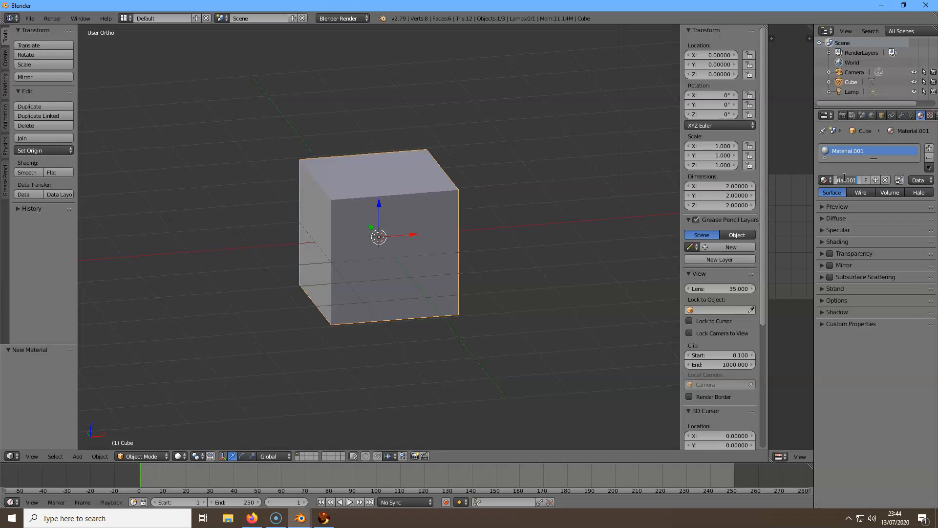
click(845, 180)
text(Cube)
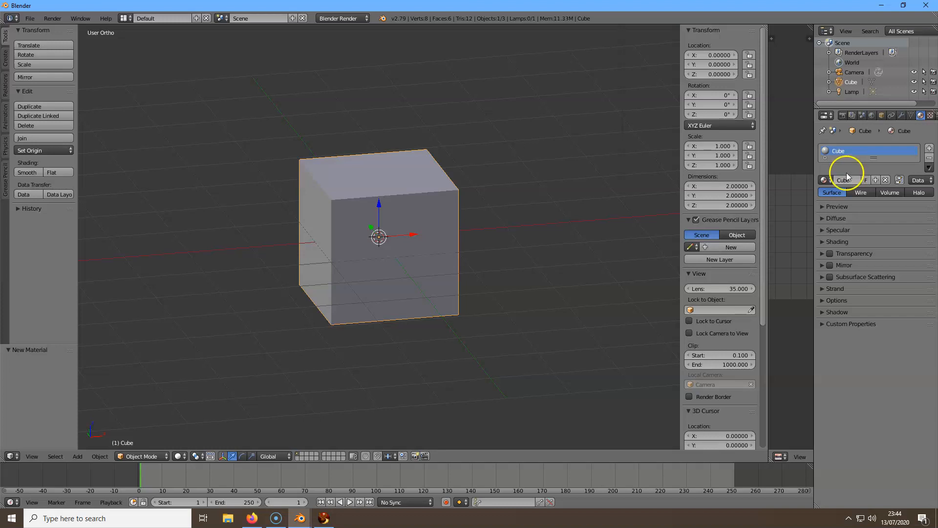
mouse_move(525, 216)
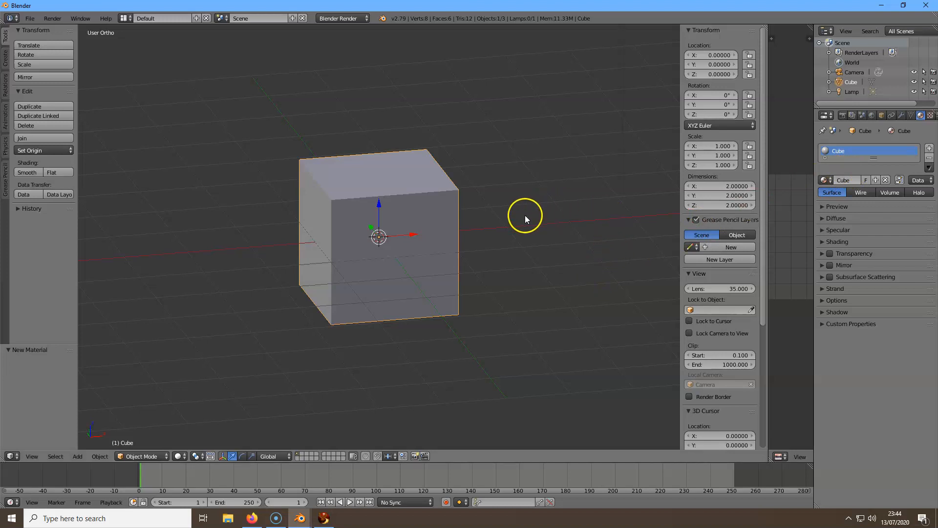
mouse_move(538, 219)
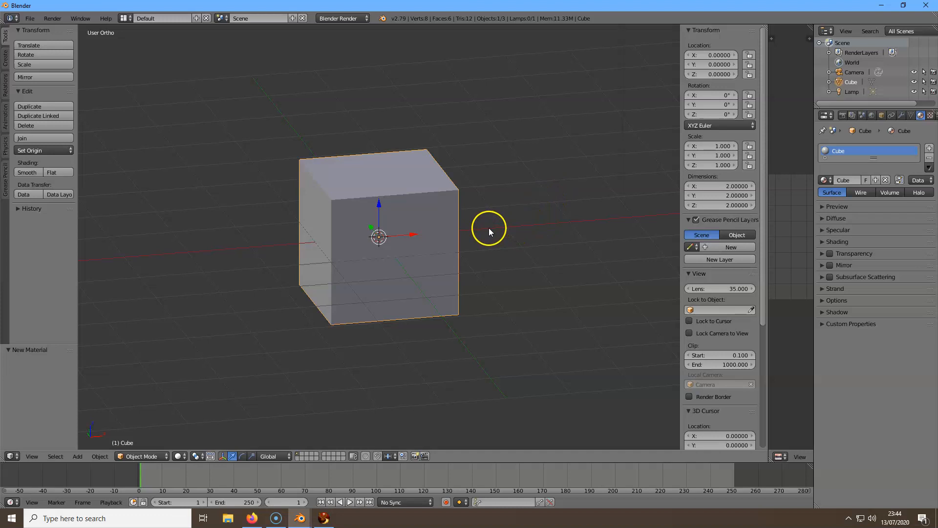
mouse_move(491, 227)
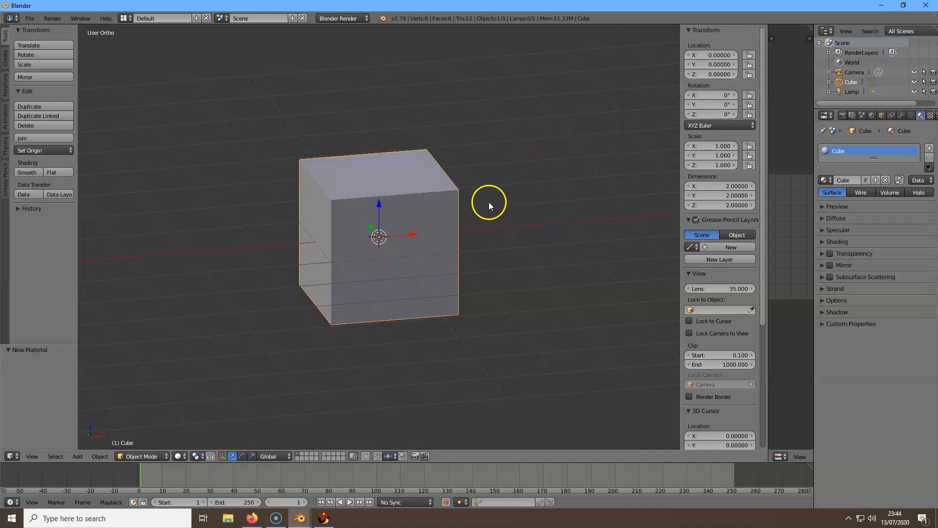
mouse_move(487, 208)
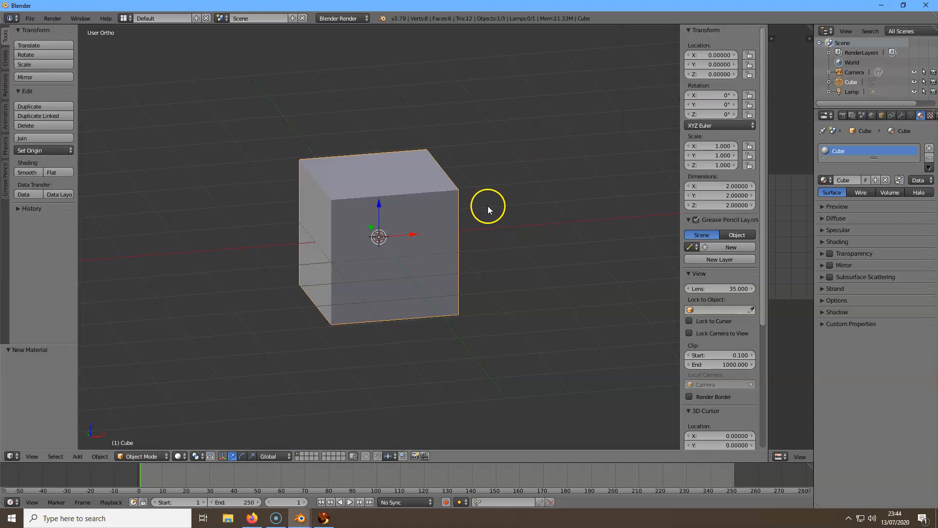
mouse_move(489, 204)
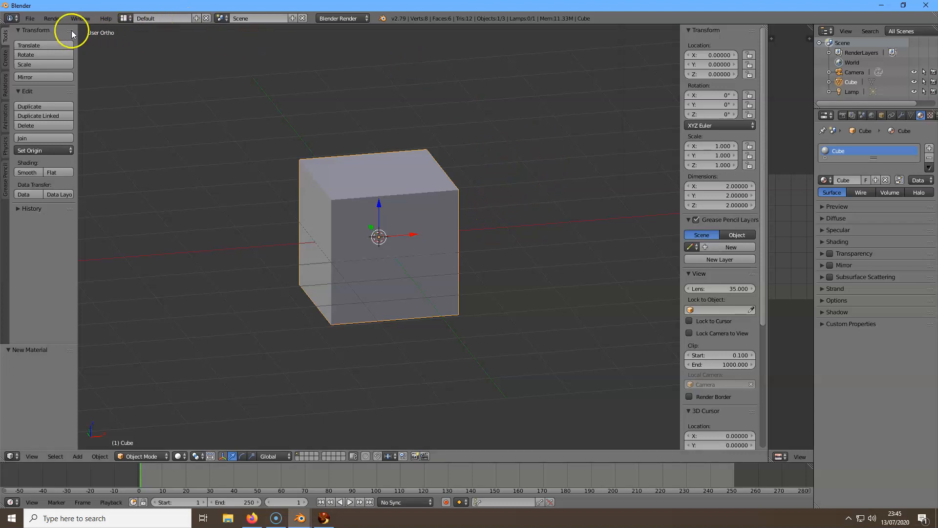
Save the scene as Newcube.blend on drive D via Save As.
click(29, 18)
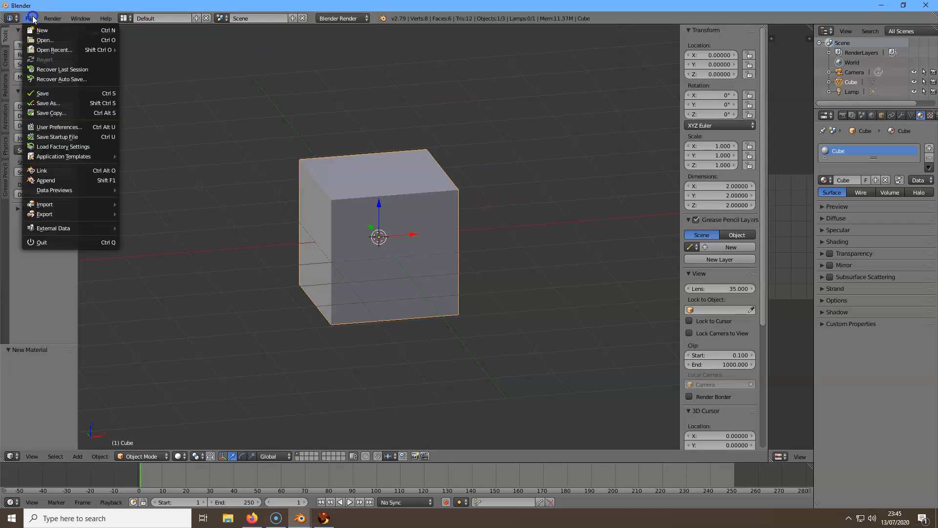
mouse_move(48, 102)
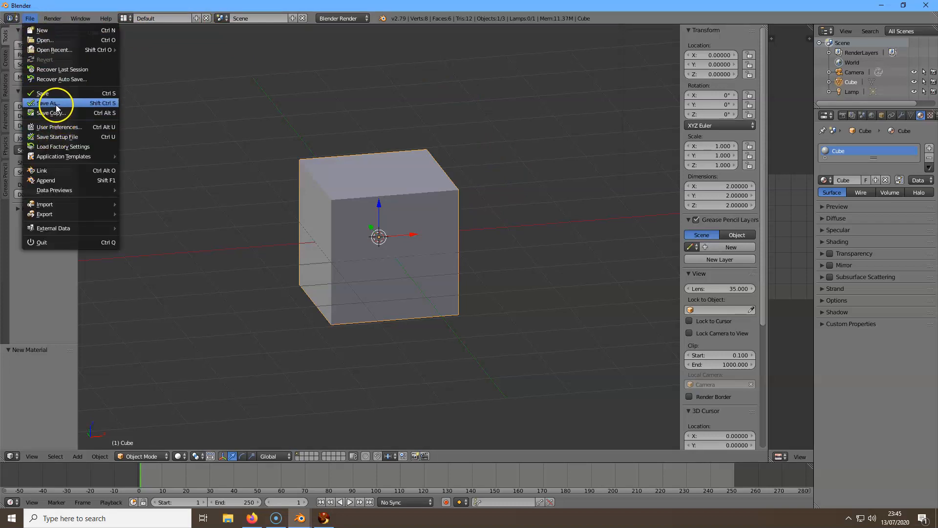
click(48, 102)
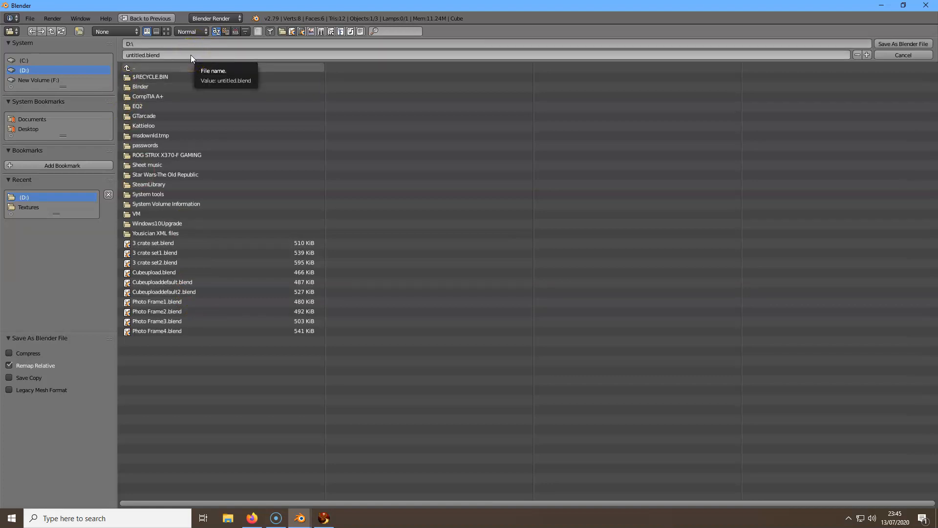
click(155, 55)
text(Newcub)
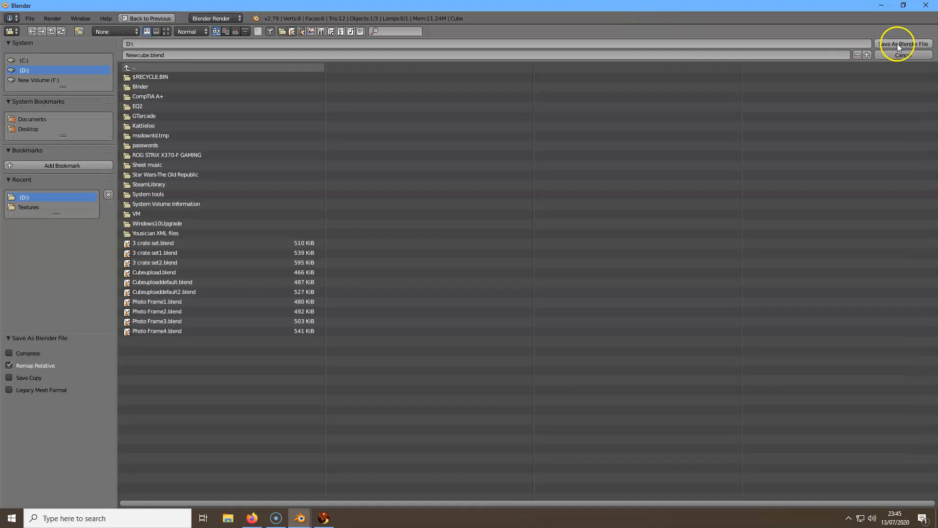
mouse_move(903, 44)
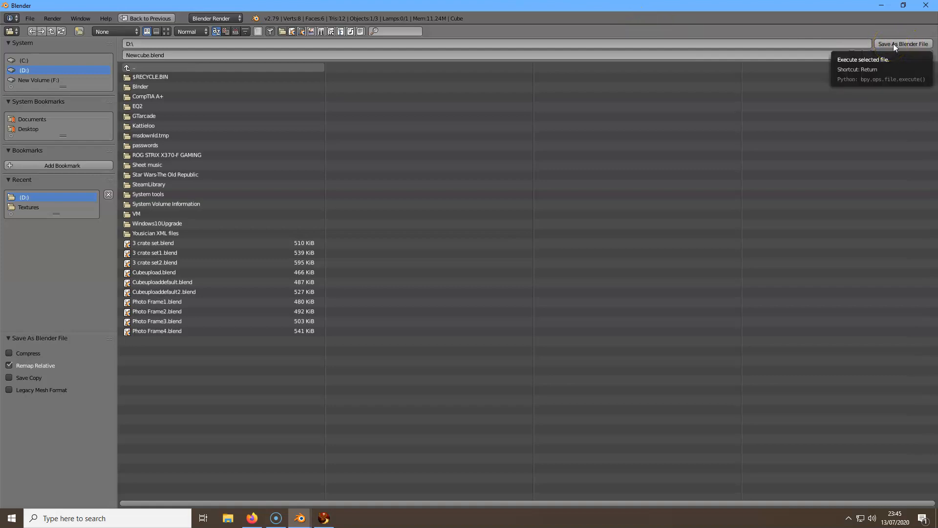
click(903, 44)
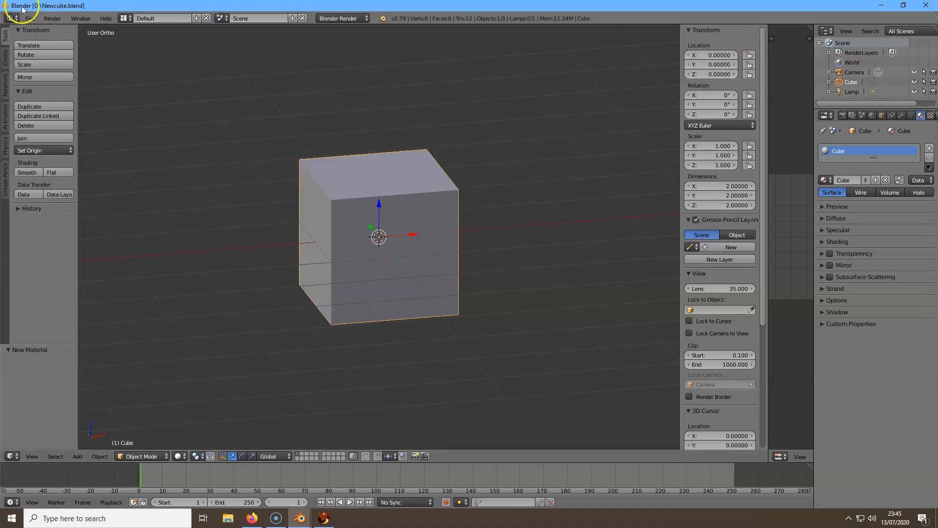
click(28, 11)
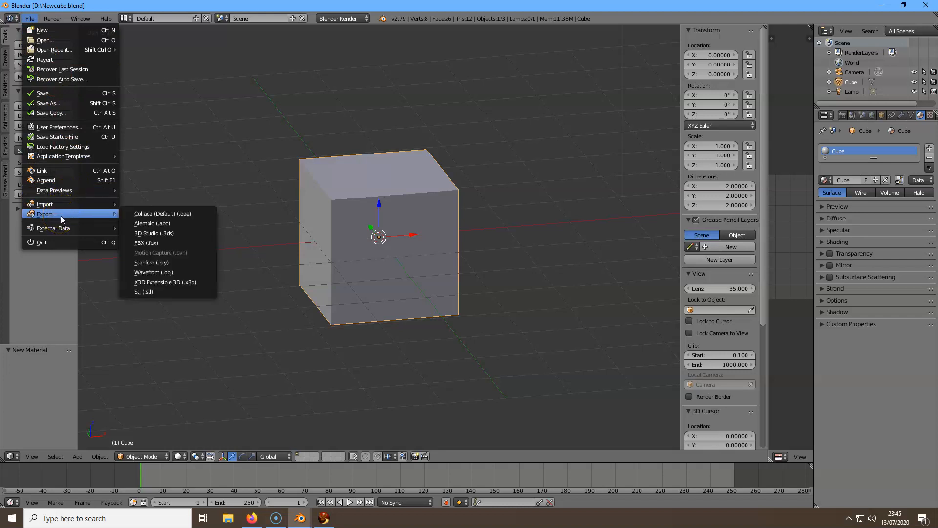
mouse_move(162, 214)
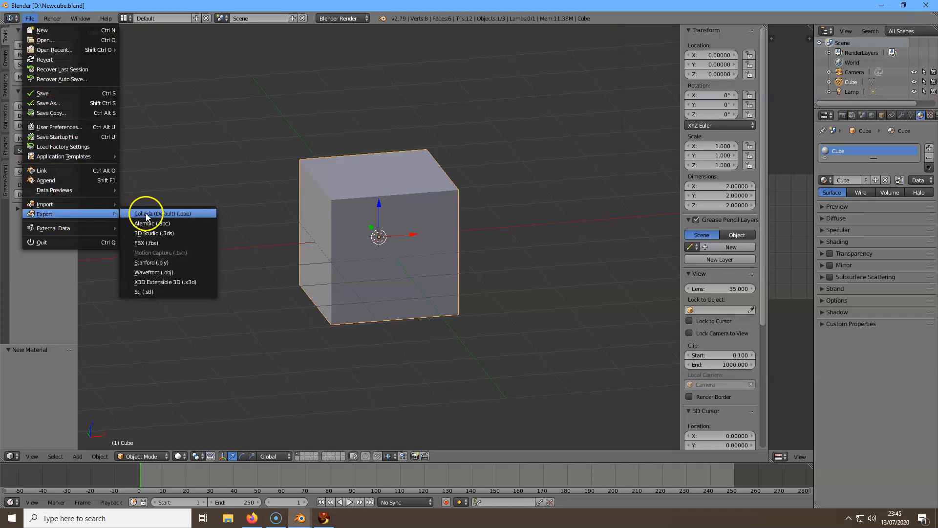
mouse_move(167, 213)
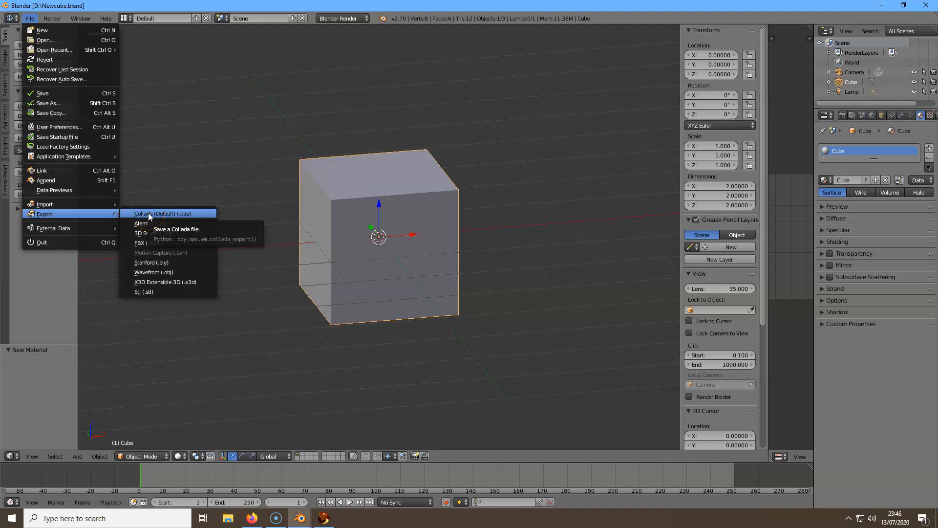
Export the cube as Collada file Newcube.dae on drive D using the SL+Open Sim Static preset.
click(163, 214)
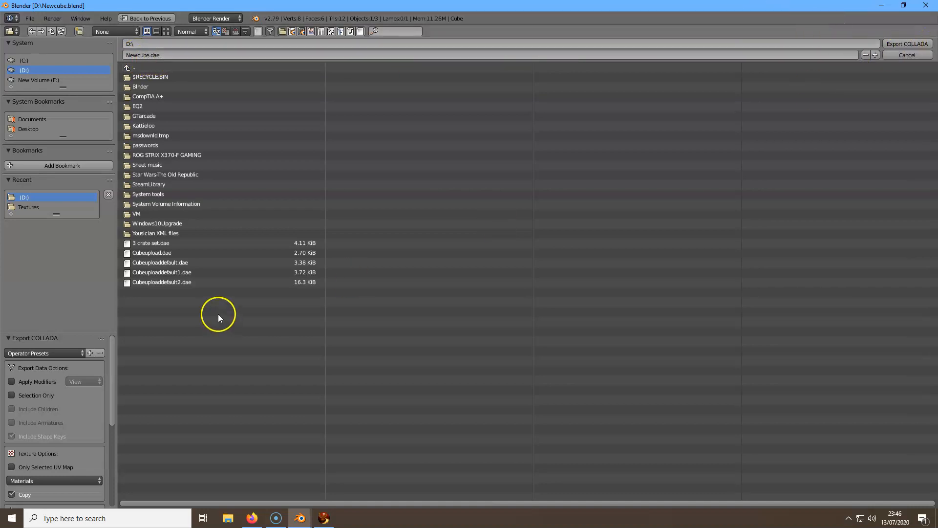
mouse_move(63, 335)
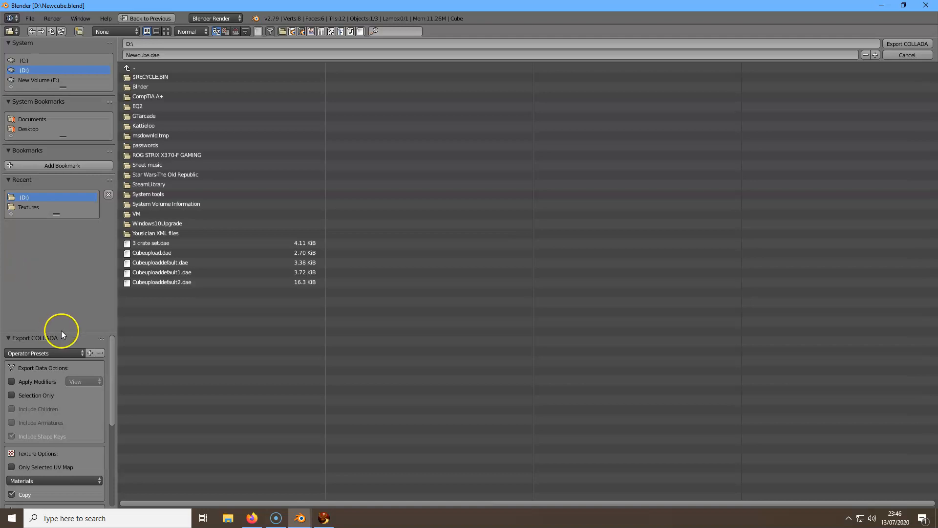
mouse_move(82, 353)
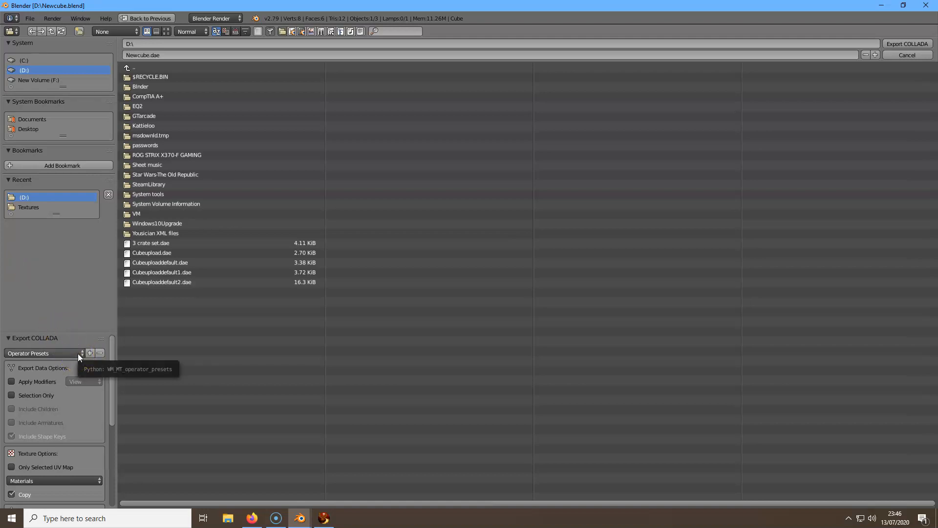
click(54, 353)
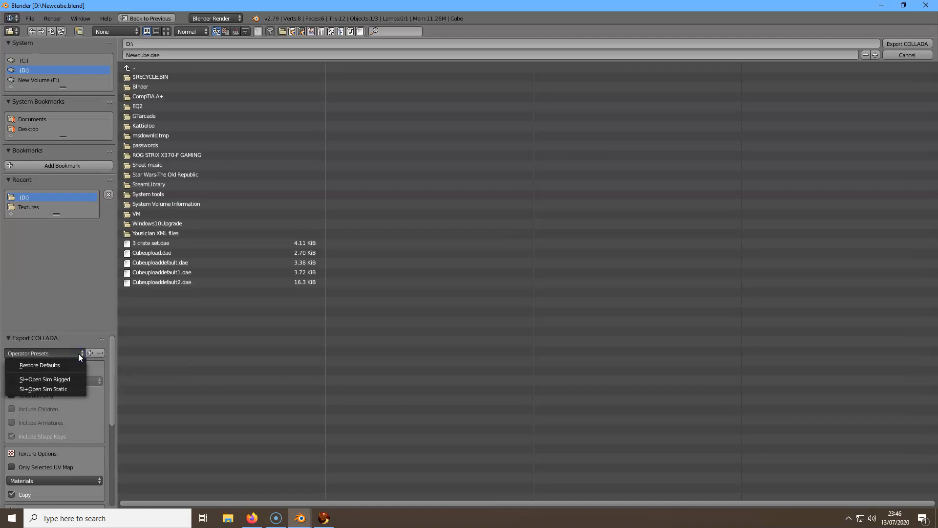
mouse_move(43, 388)
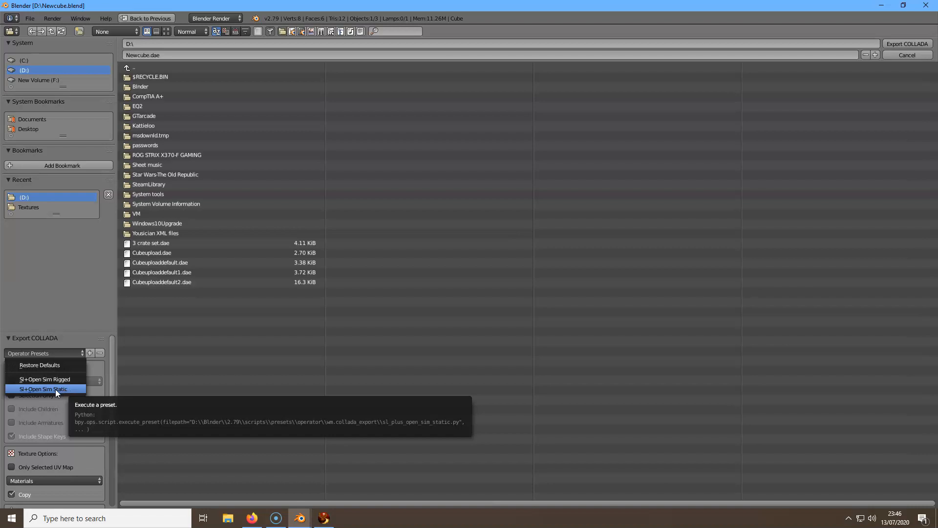
mouse_move(54, 391)
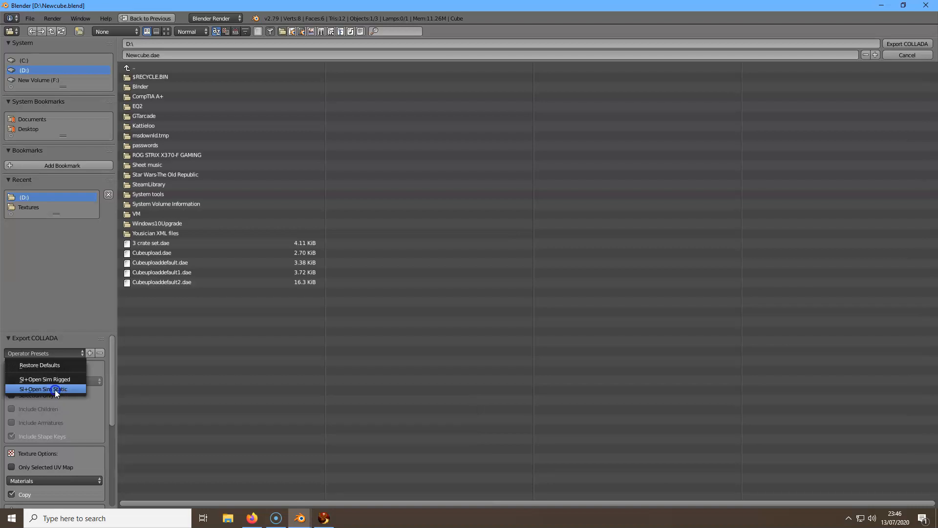
click(44, 388)
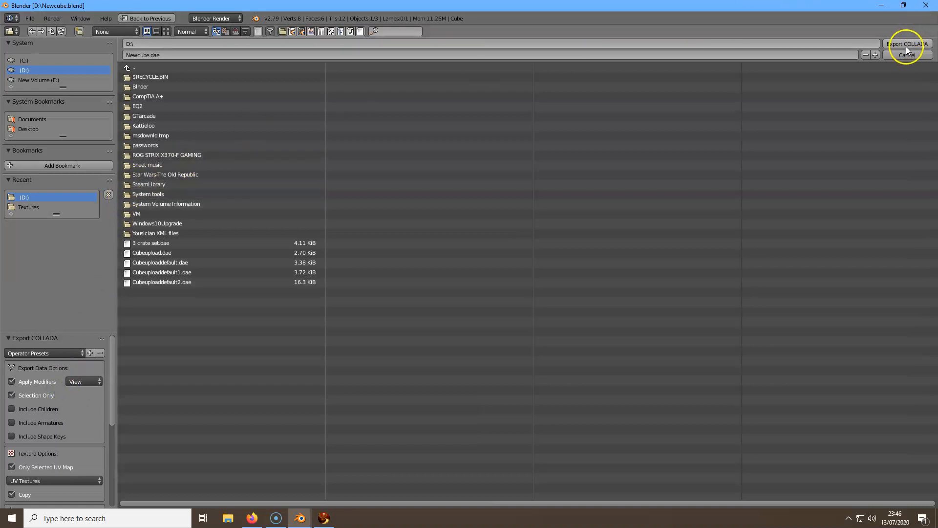
click(907, 44)
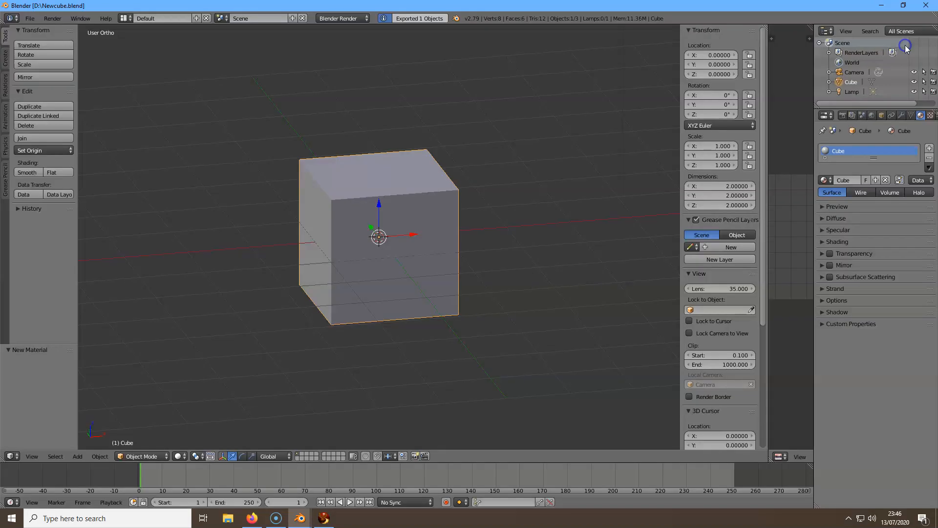
mouse_move(543, 75)
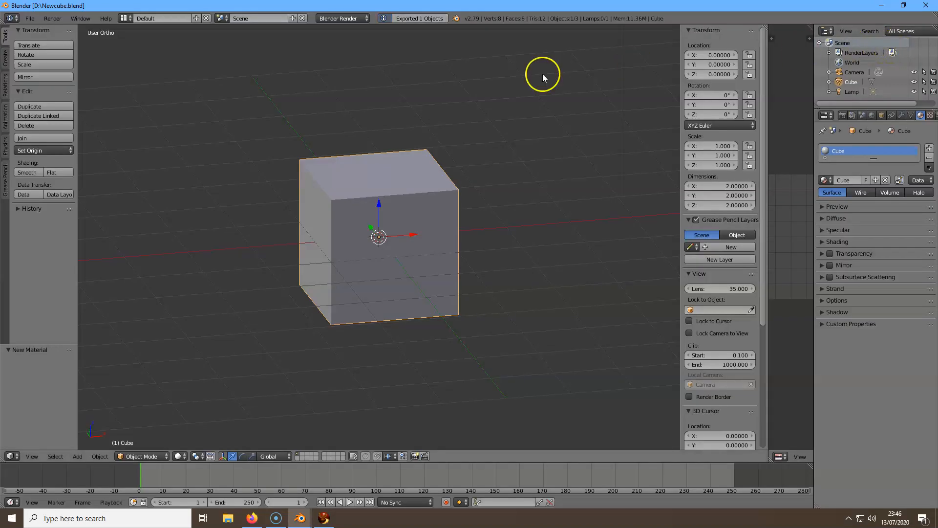
mouse_move(223, 166)
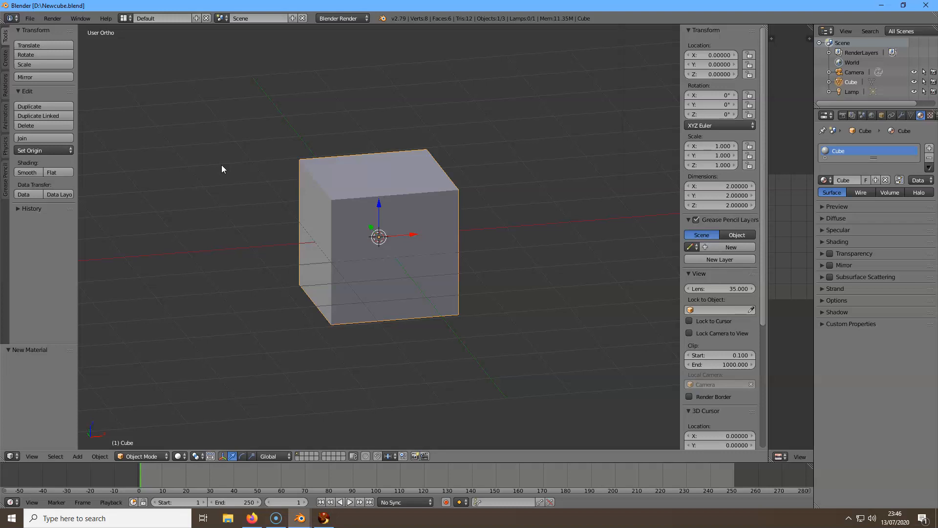
mouse_move(221, 169)
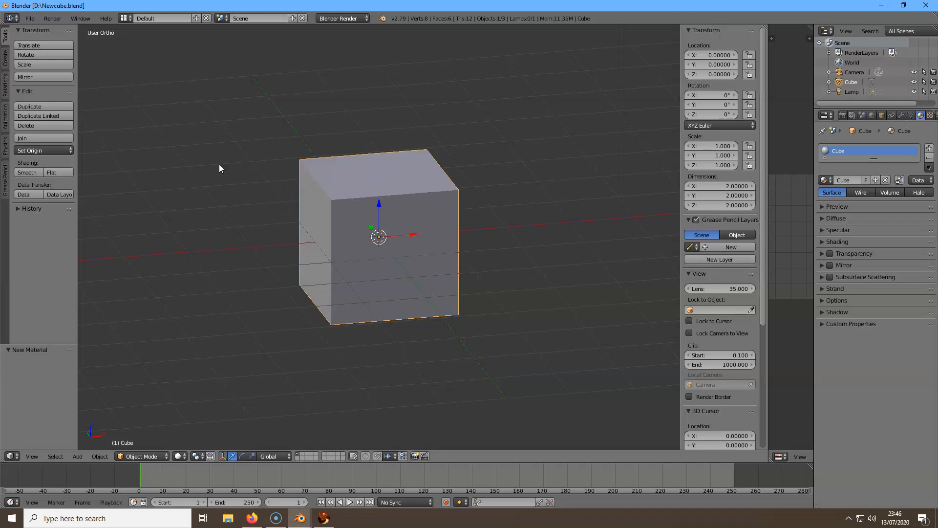
mouse_move(216, 168)
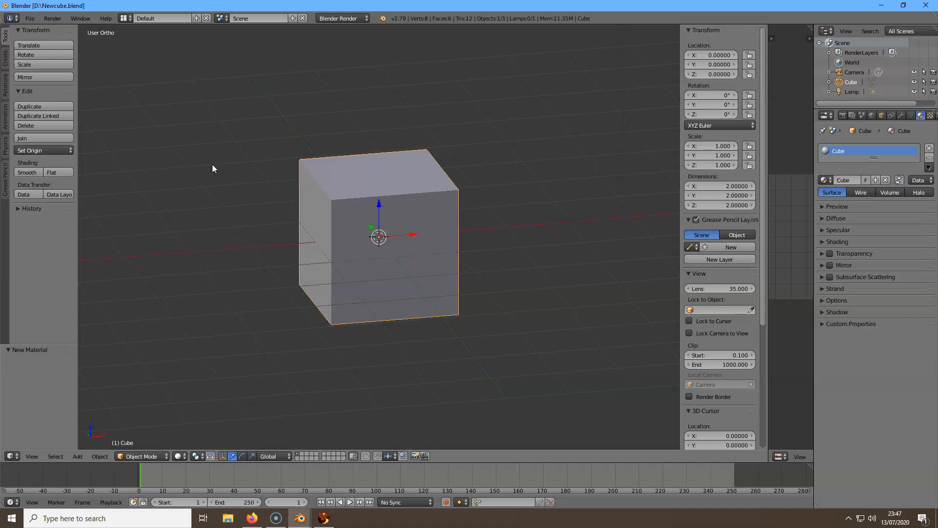
mouse_move(210, 168)
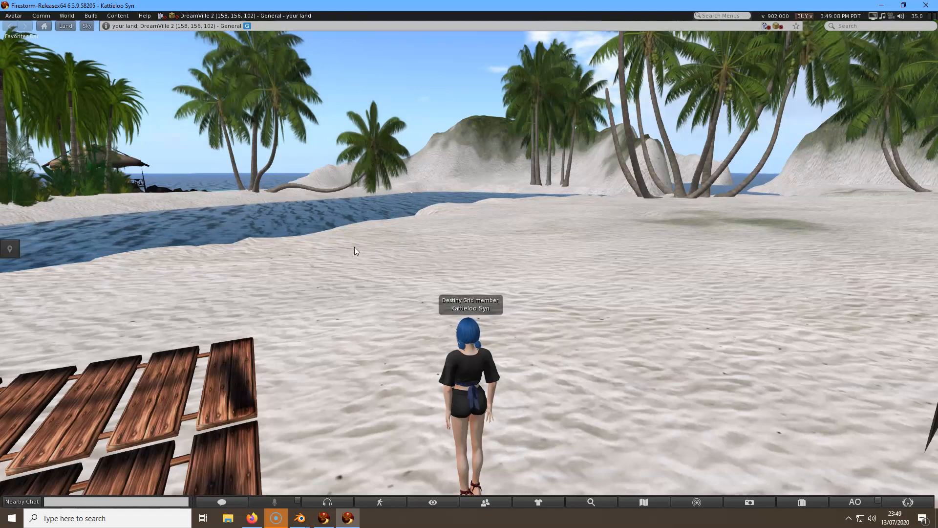
Load Newcube.dae from drive D into the Build > Upload > Model form.
click(356, 234)
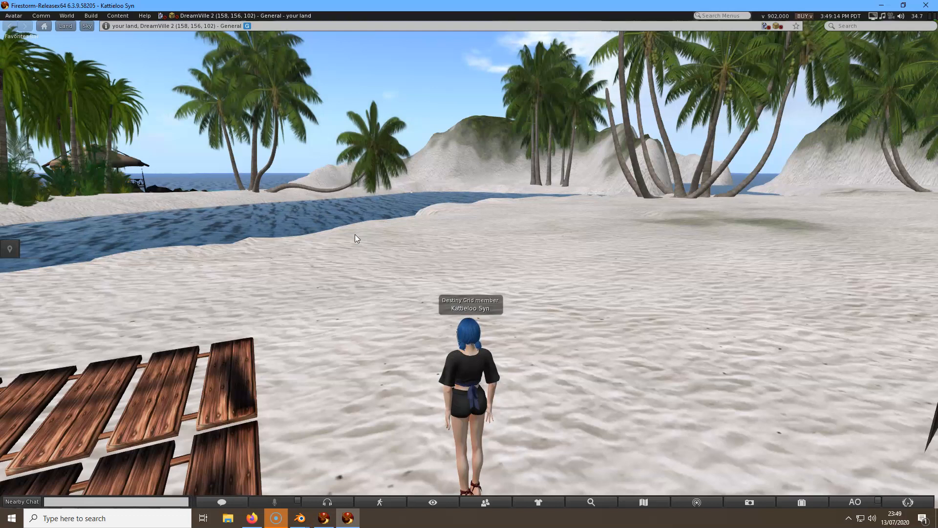
click(90, 14)
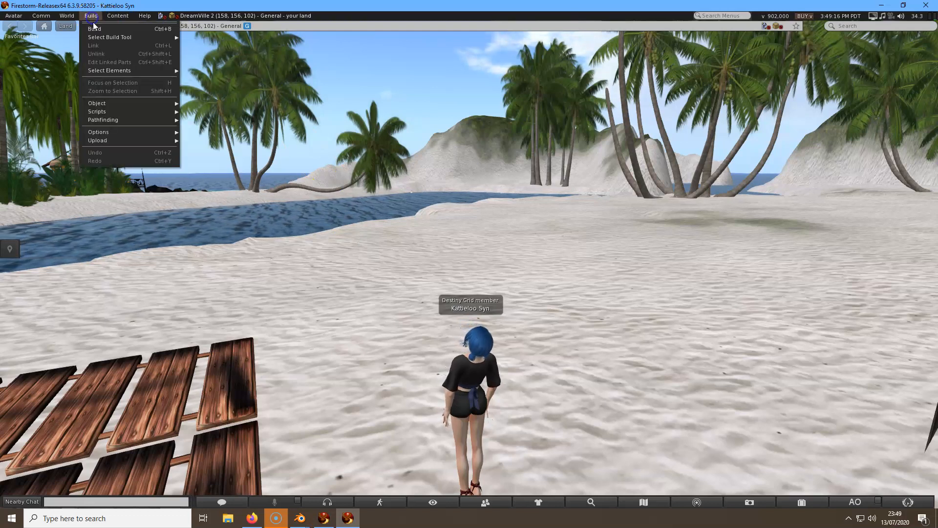
mouse_move(97, 140)
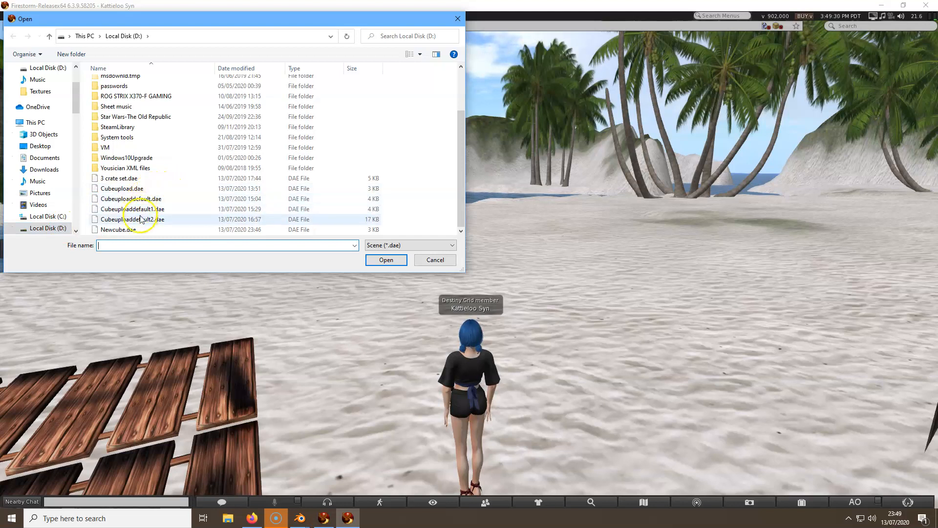
click(119, 228)
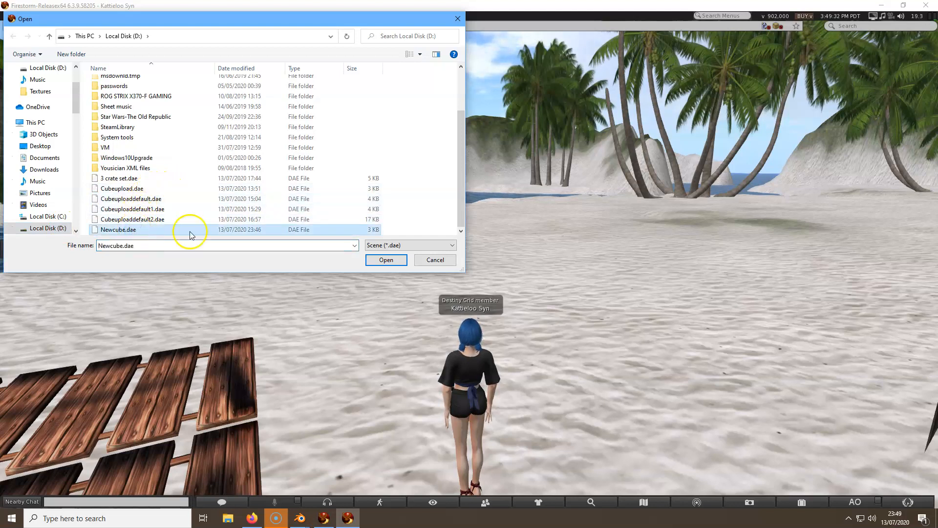
click(386, 260)
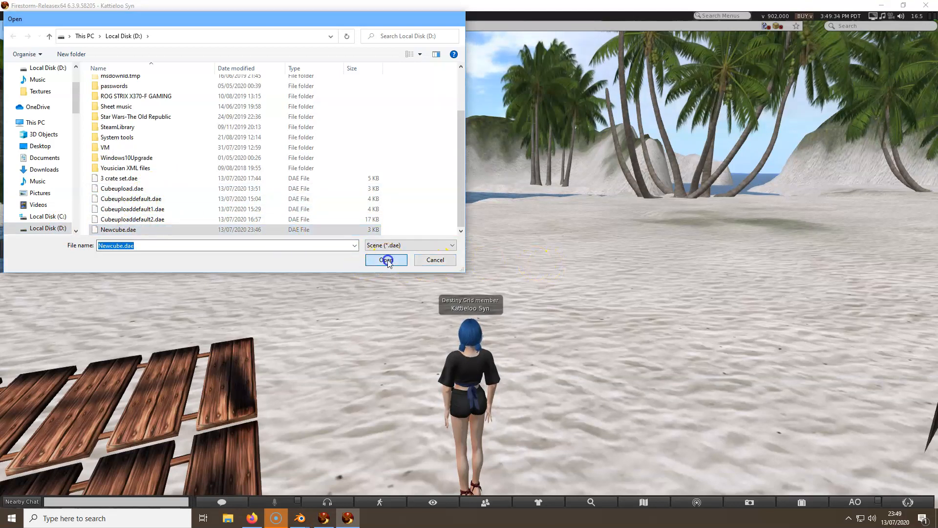
click(386, 260)
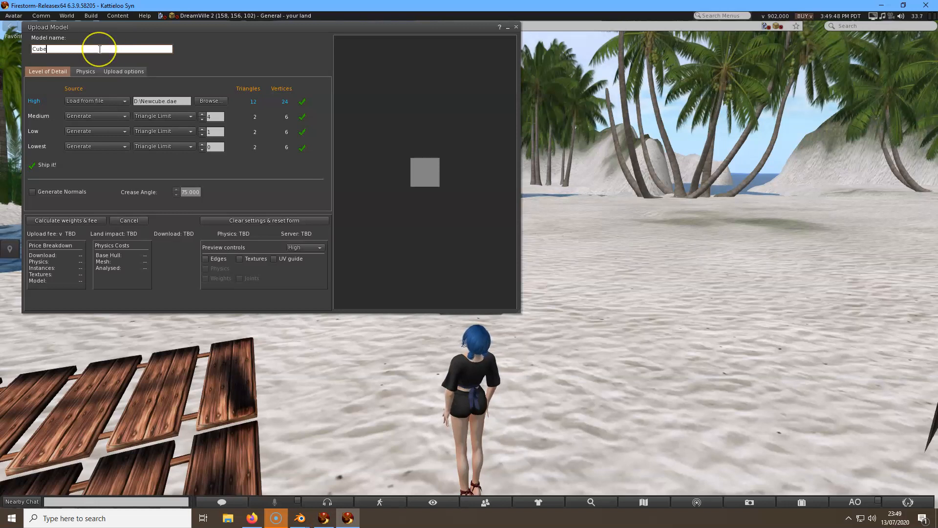
Rename the model to Crate and set its Step 1 physics model to the High detail level.
key(Backspace)
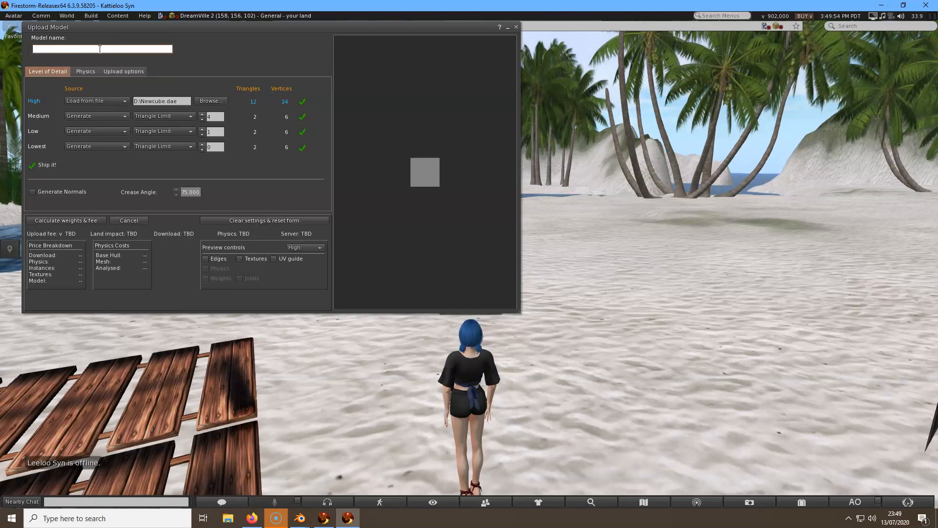
text(Crate)
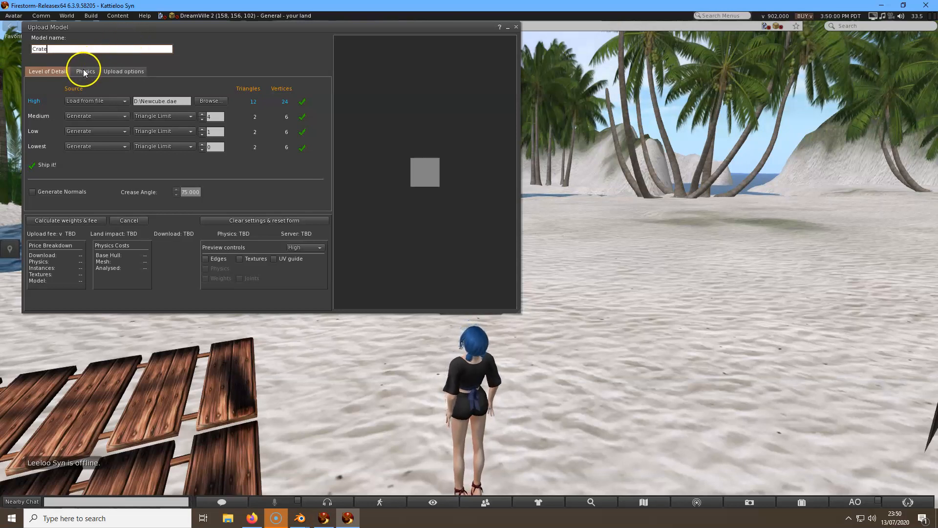
click(85, 72)
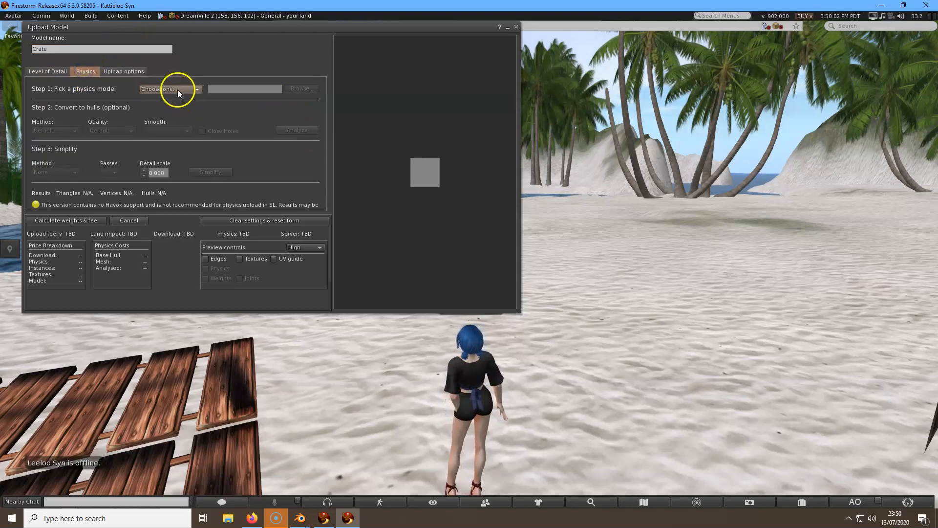
click(170, 89)
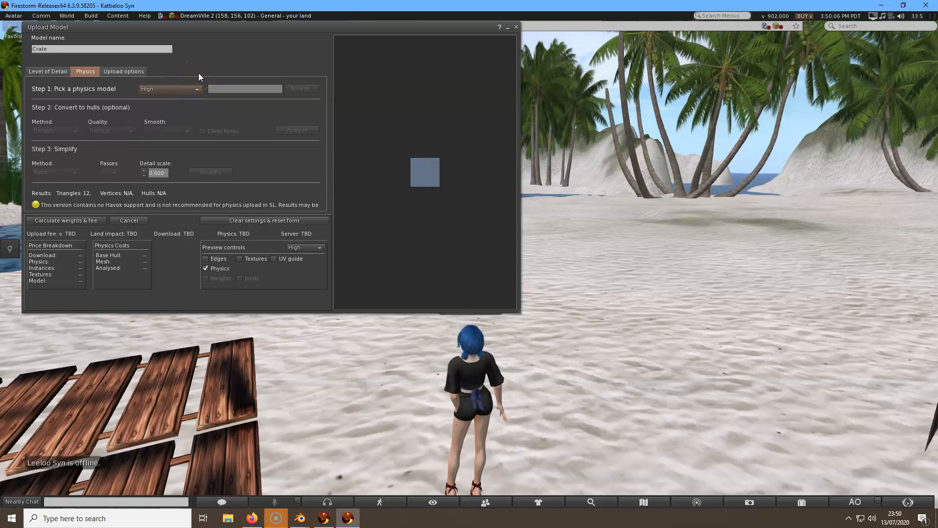
mouse_move(198, 78)
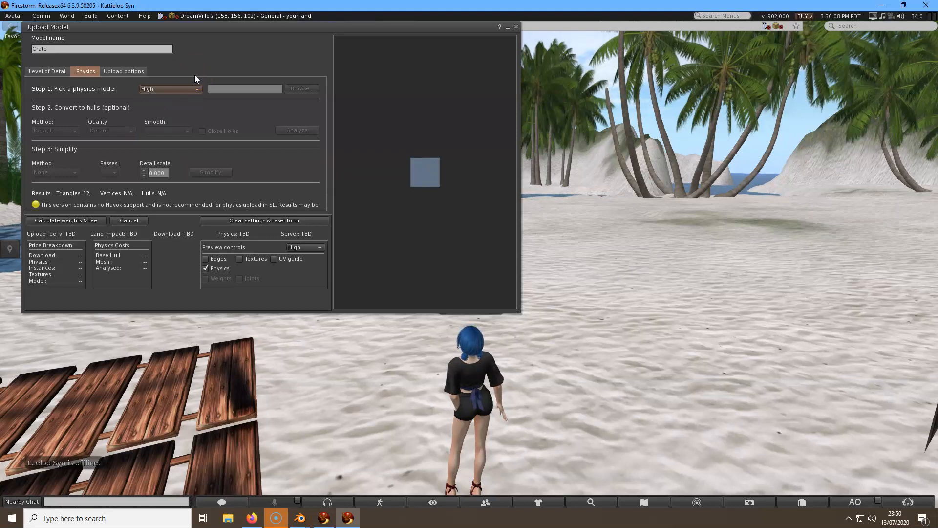
mouse_move(184, 79)
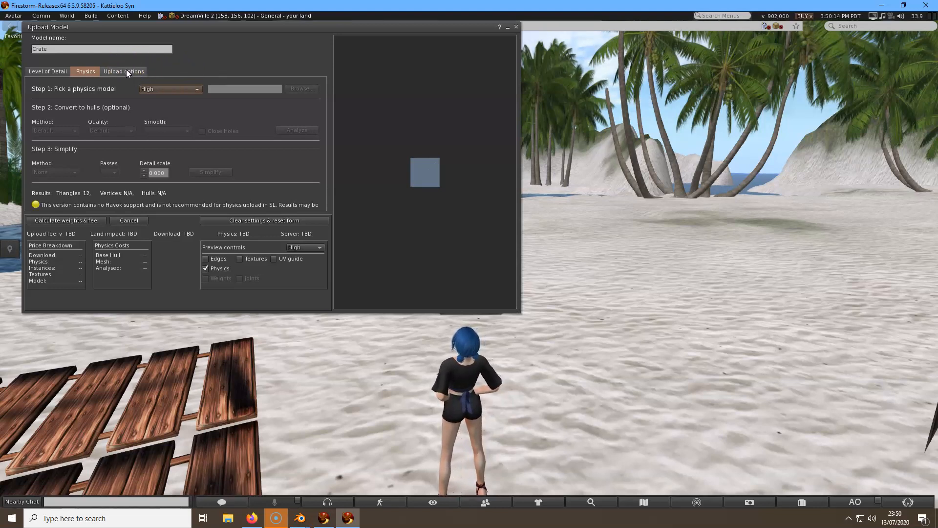
Calculate the Crate mesh's weights and fee, then upload it to the inventory.
click(123, 72)
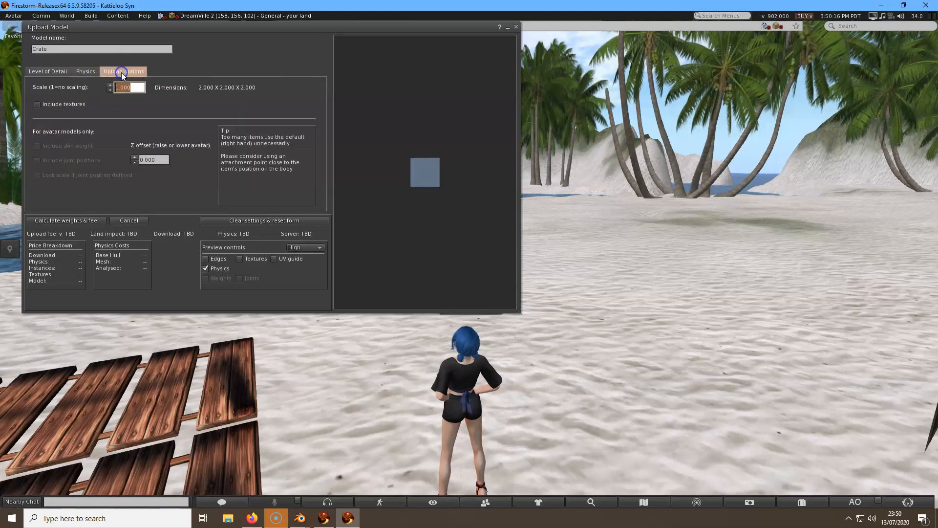
click(123, 71)
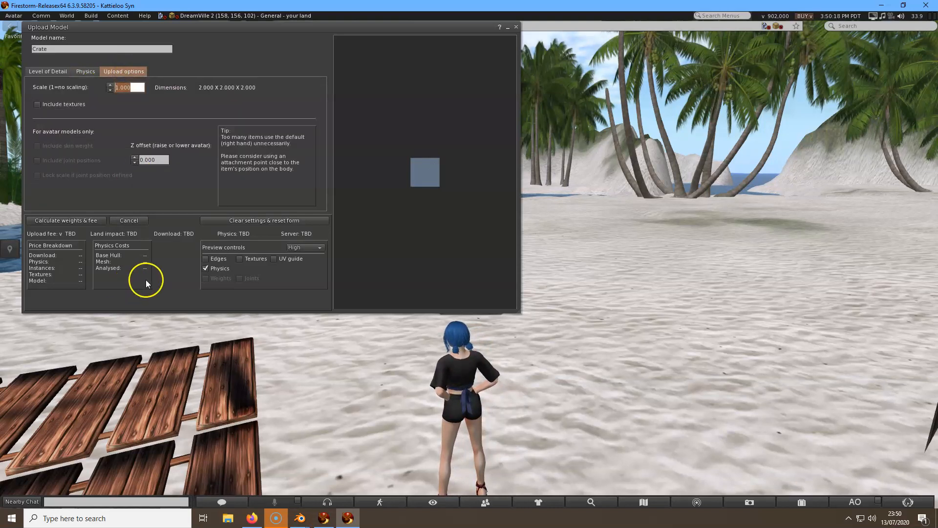
mouse_move(113, 270)
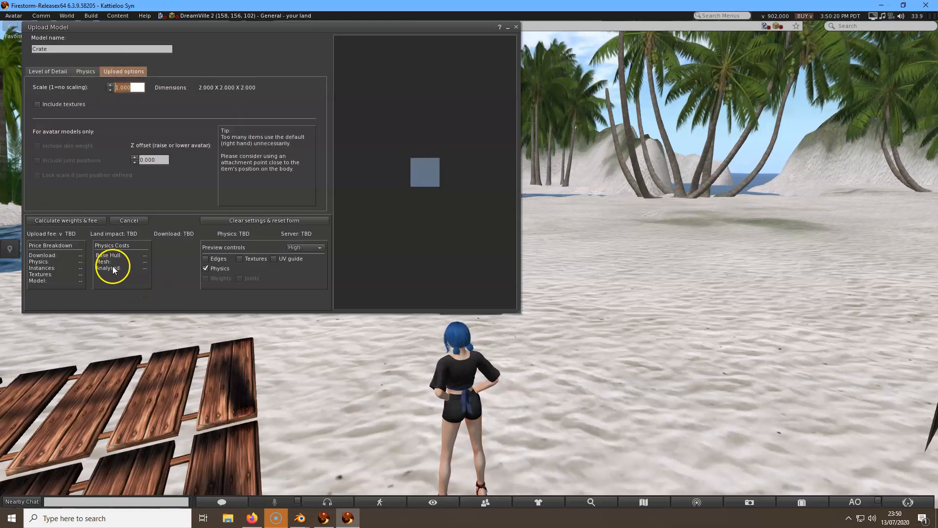
mouse_move(186, 310)
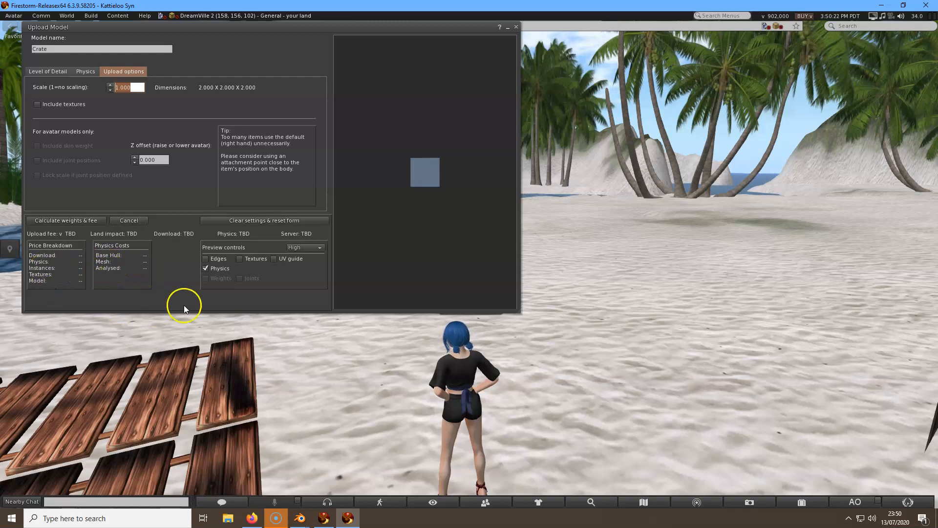
mouse_move(6, 313)
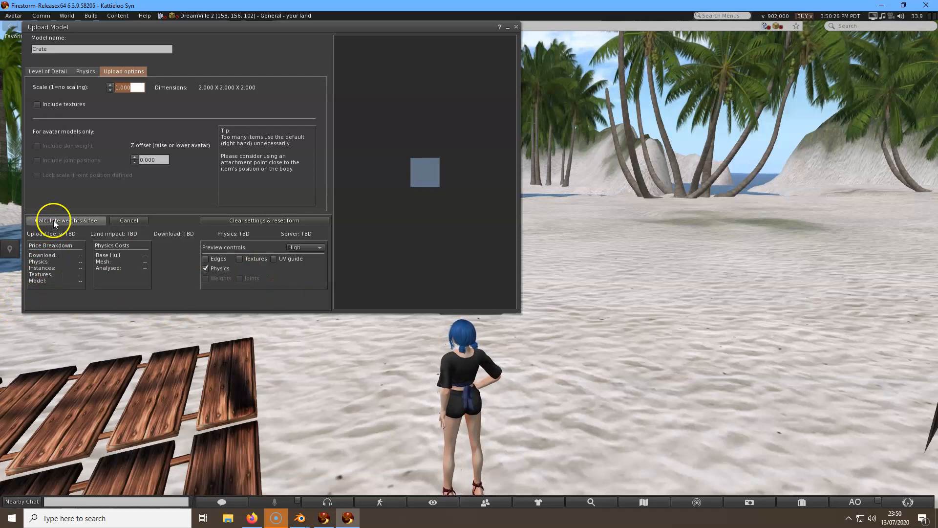
mouse_move(66, 220)
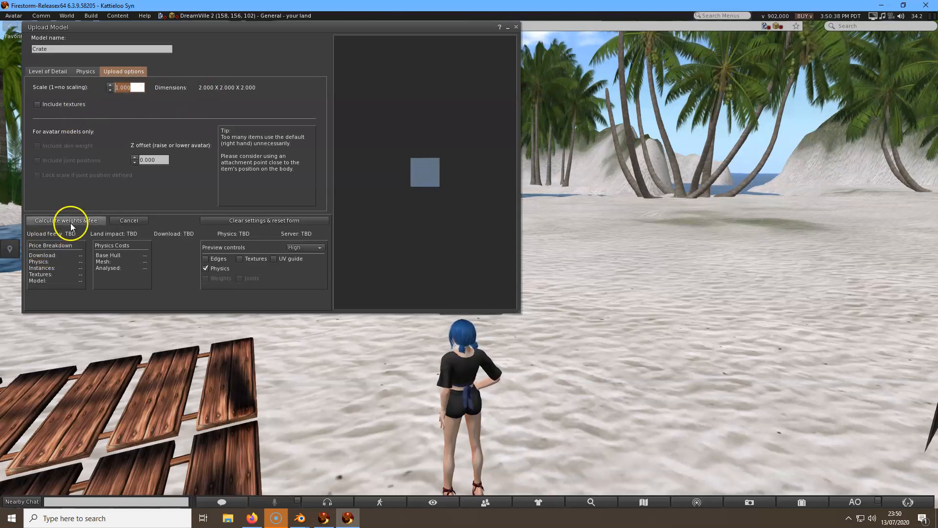
mouse_move(66, 220)
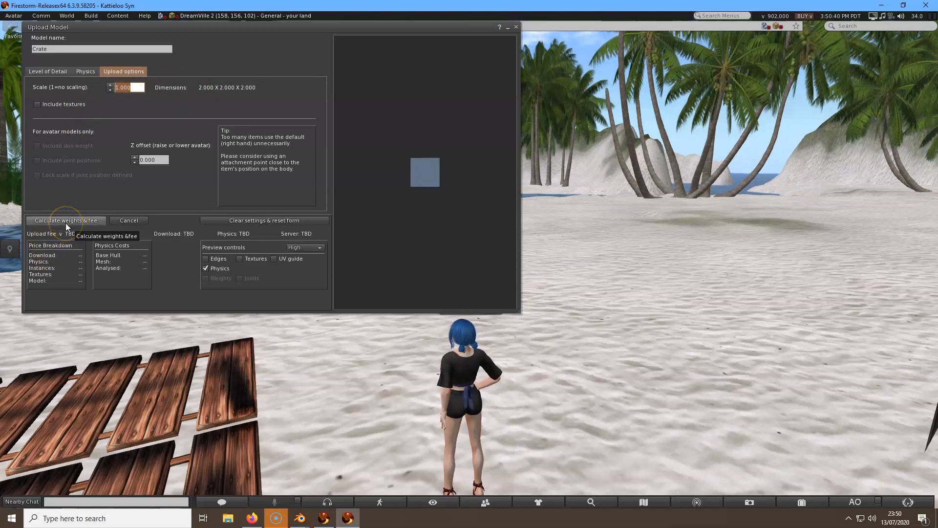
click(66, 220)
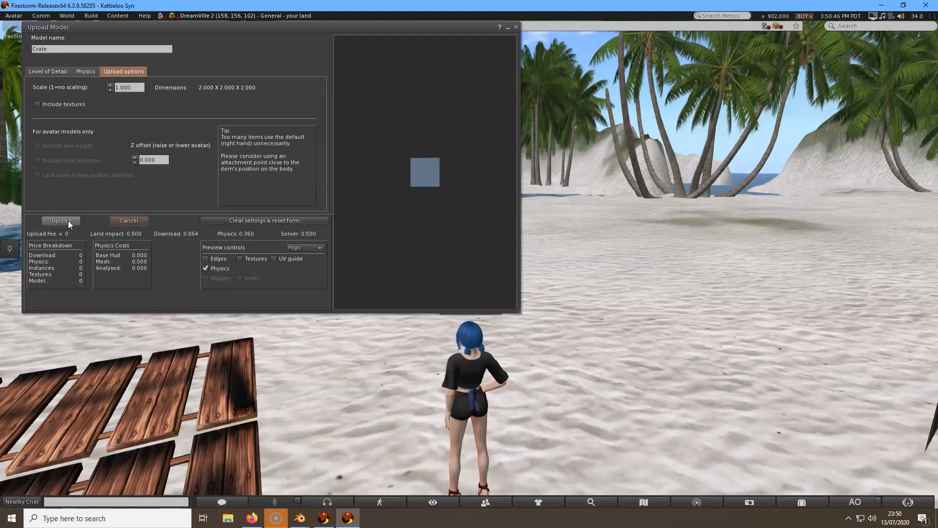
mouse_move(61, 220)
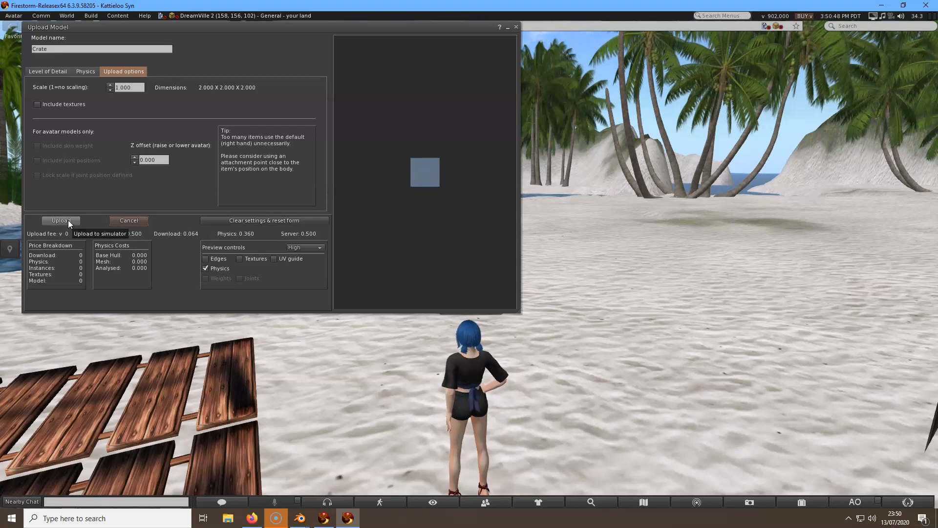
click(61, 220)
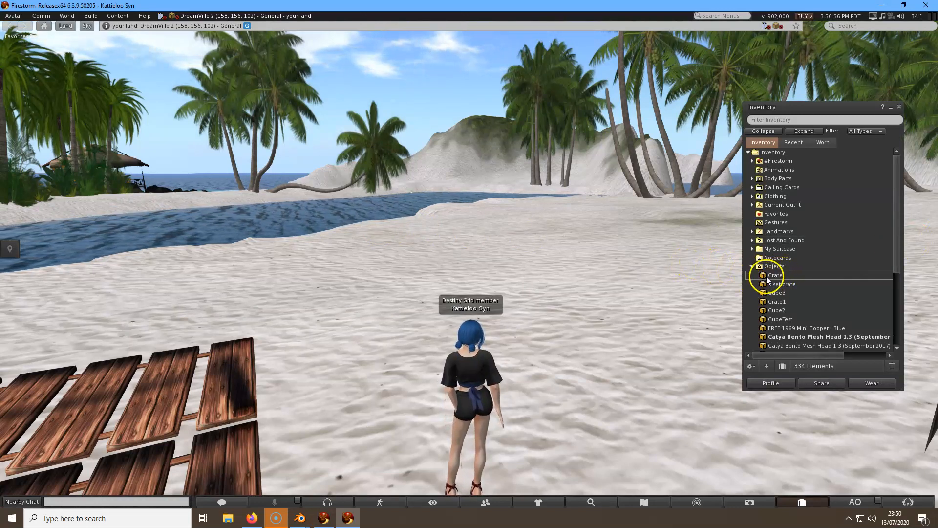
Rez Crate from the Objects folder onto the beach, then select the Wooden Crate texture under Textures.
click(775, 274)
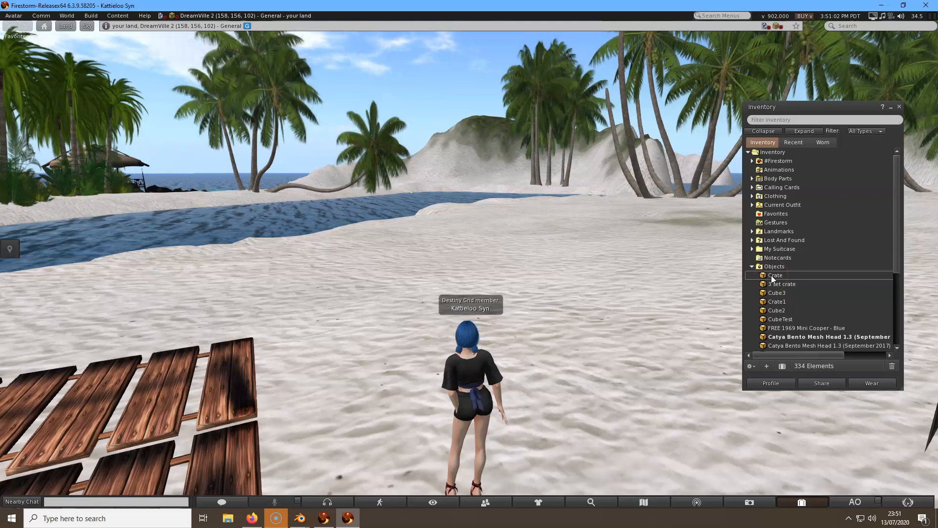
click(775, 275)
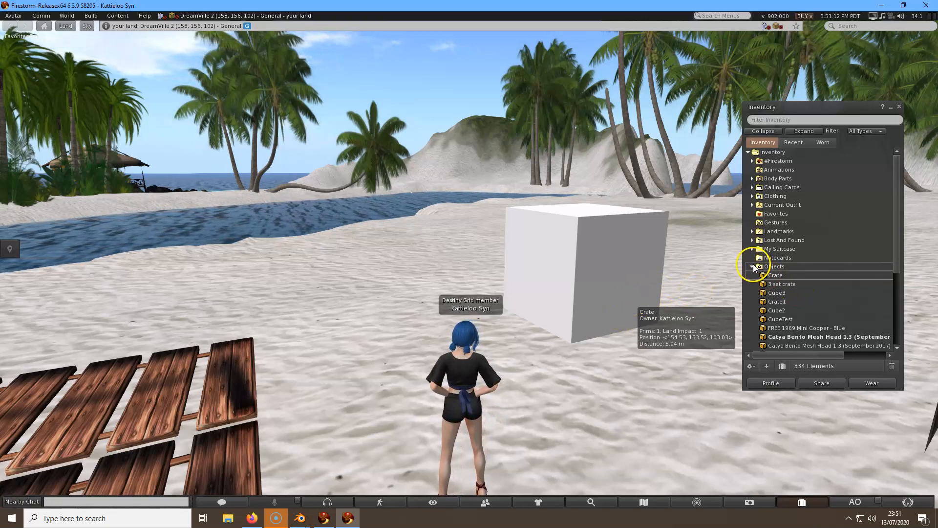
click(752, 266)
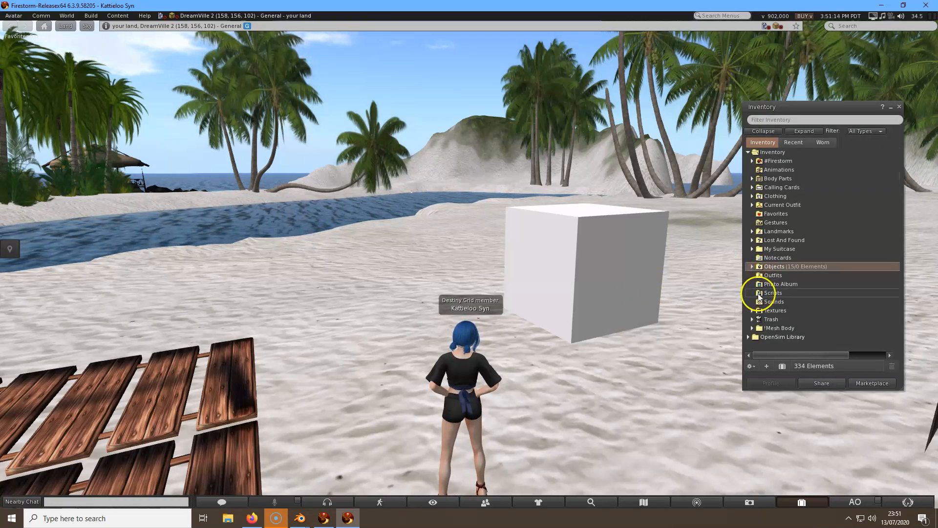
click(753, 310)
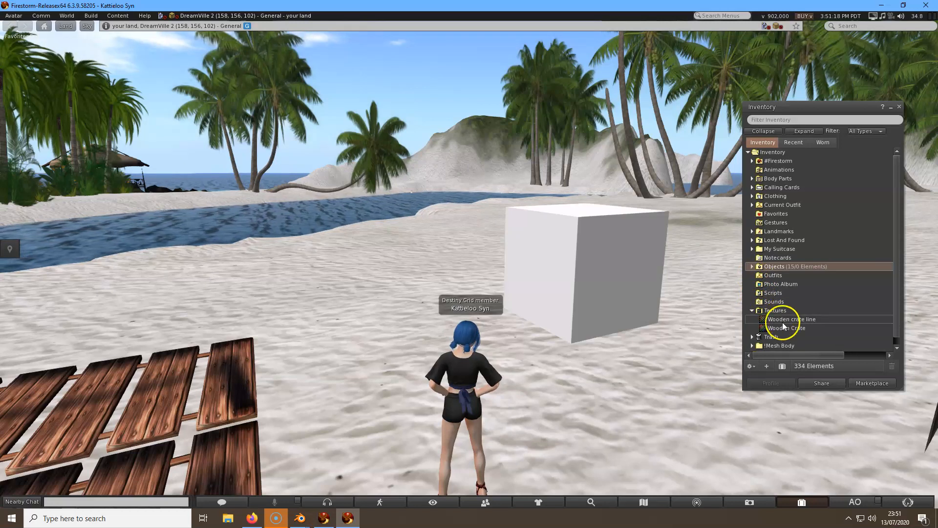
click(791, 328)
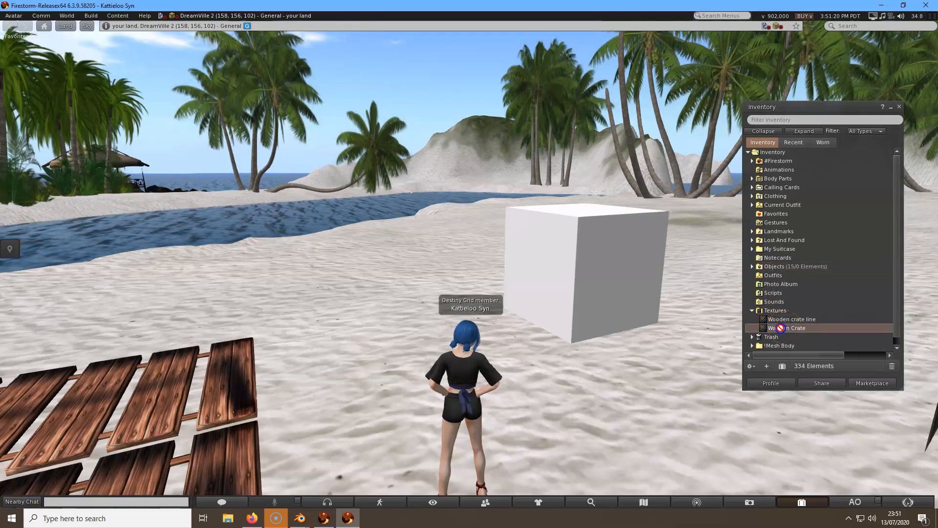